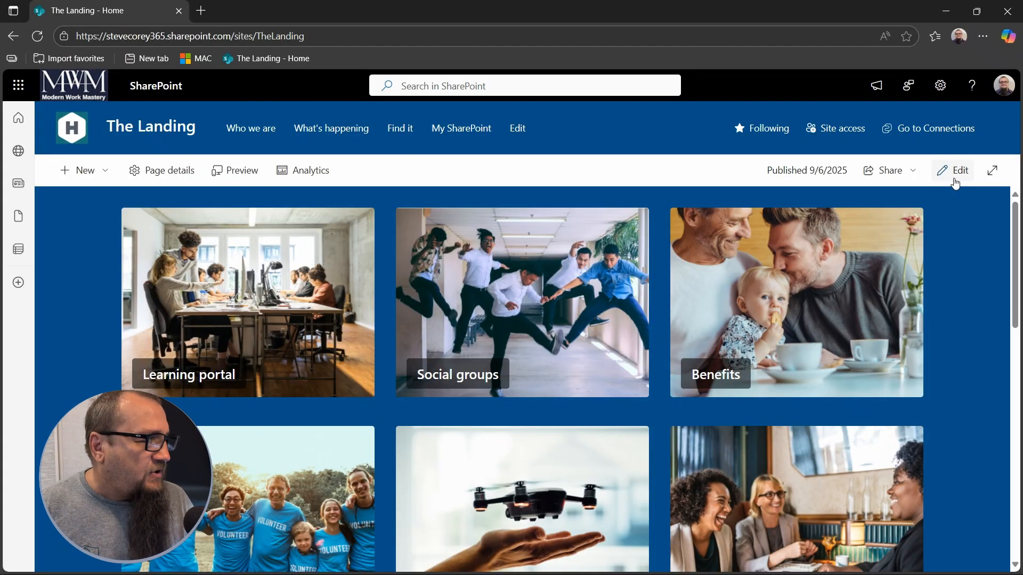
- Open The Landing home page in edit mode and scroll down past the image tiles
{"action": "left_click", "coordinate": [953, 170]}
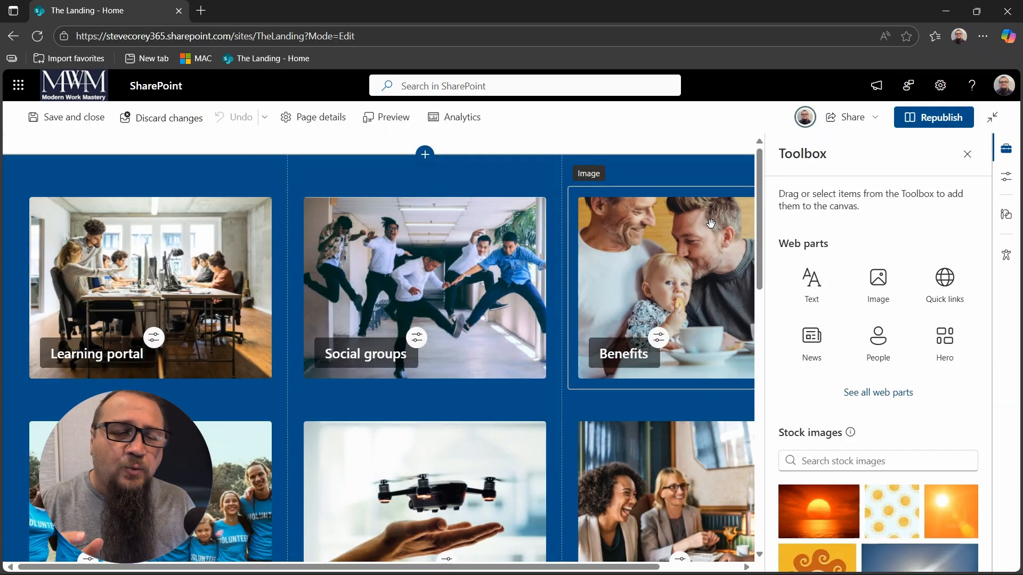
{"action": "scroll", "scroll_direction": "down", "scroll_amount": 3}
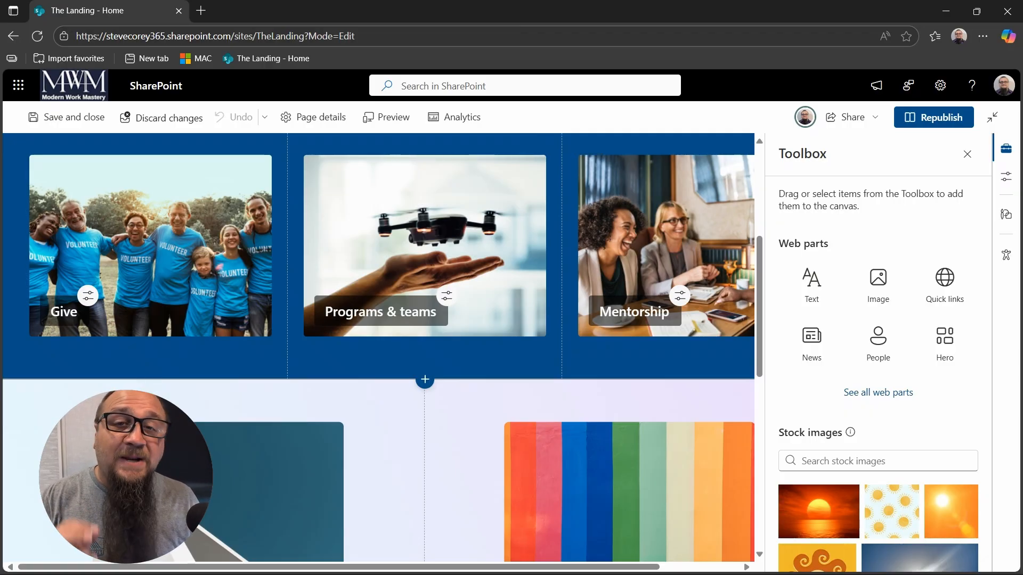
{"action": "scroll", "scroll_direction": "down", "scroll_amount": 3}
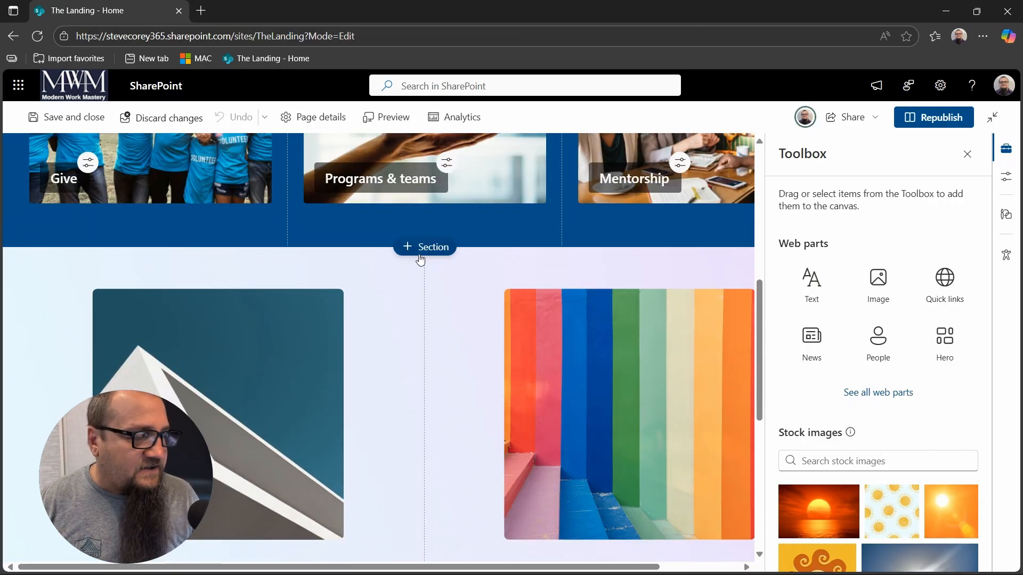
- Insert a new section below the tiles and add an Editorial card web part to its first column
{"action": "left_click", "coordinate": [424, 247]}
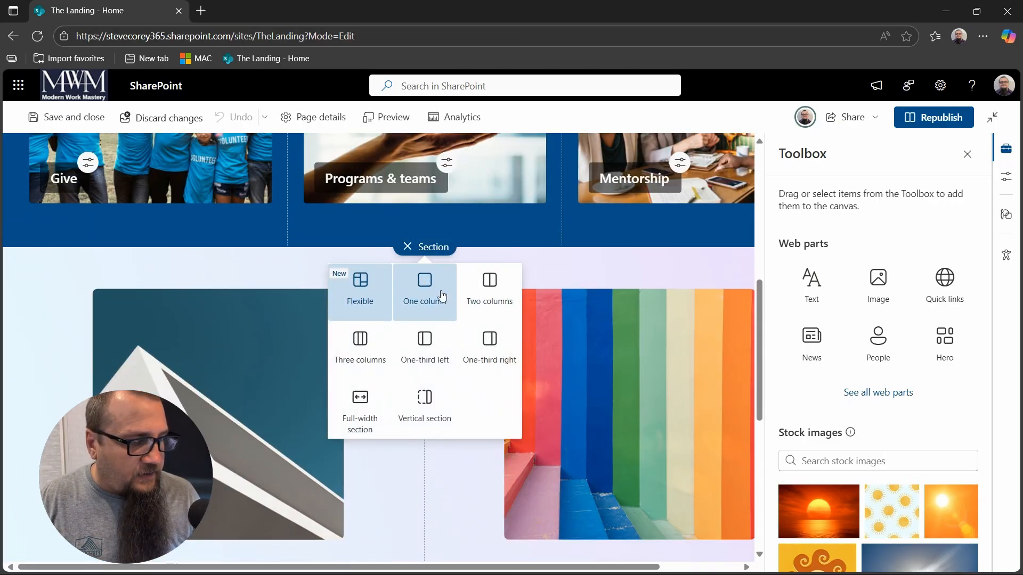
{"action": "left_click", "coordinate": [424, 290]}
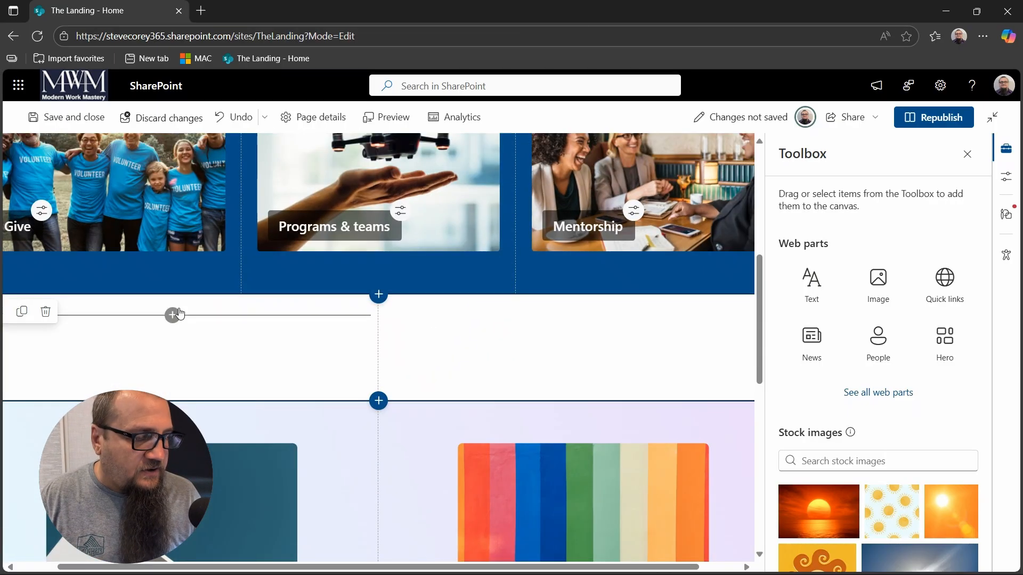
{"action": "left_click", "coordinate": [173, 314]}
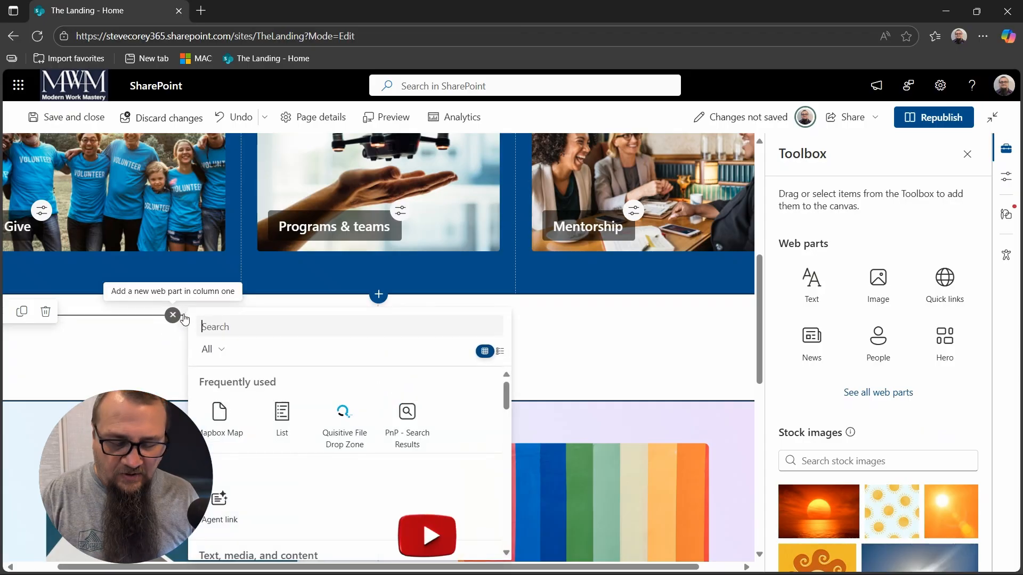
{"action": "type", "text": "ed"}
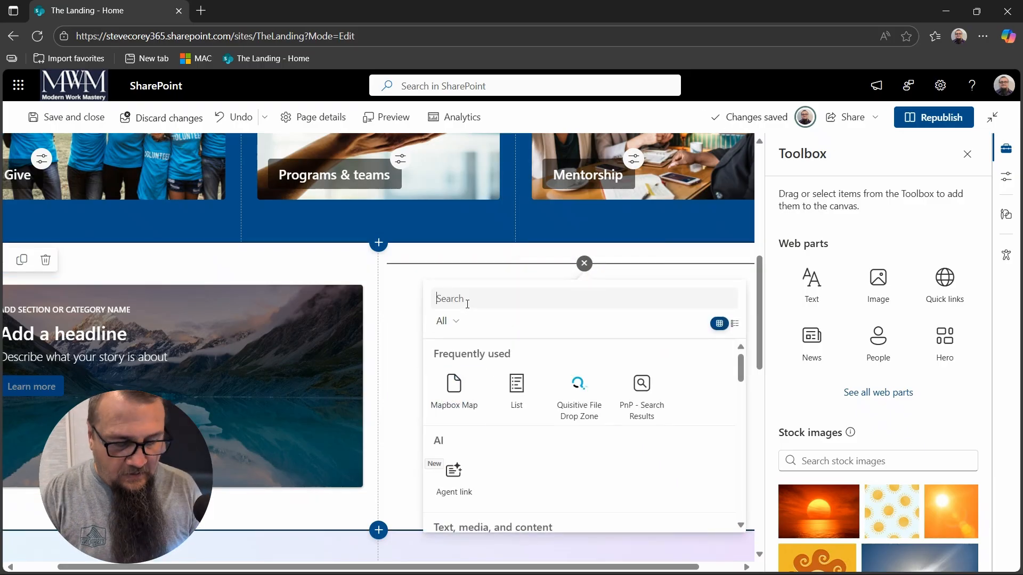
- Add a People web part listing Adele Vance and Diego Siciliani
{"action": "type", "text": "peo"}
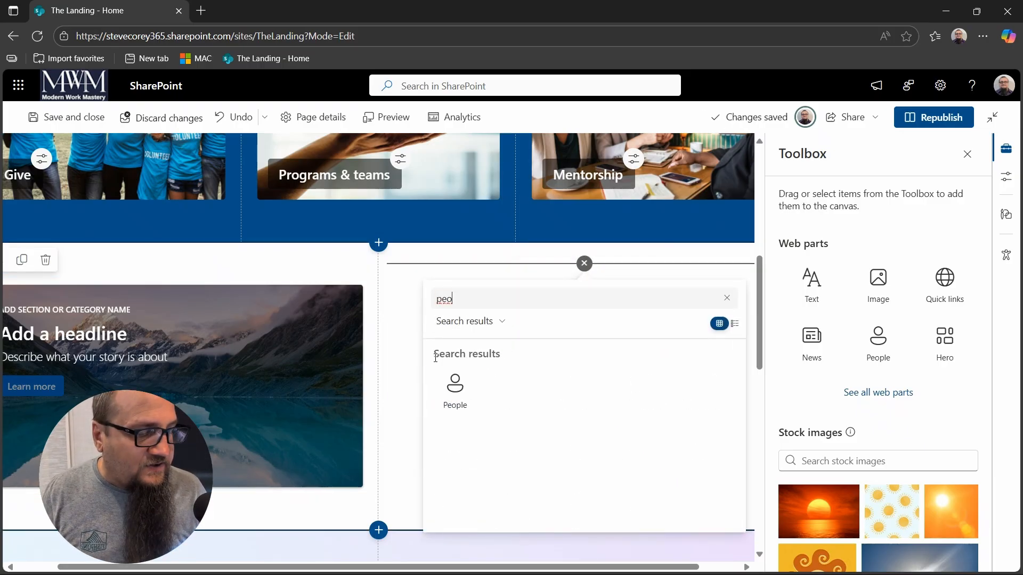
{"action": "left_click", "coordinate": [454, 391]}
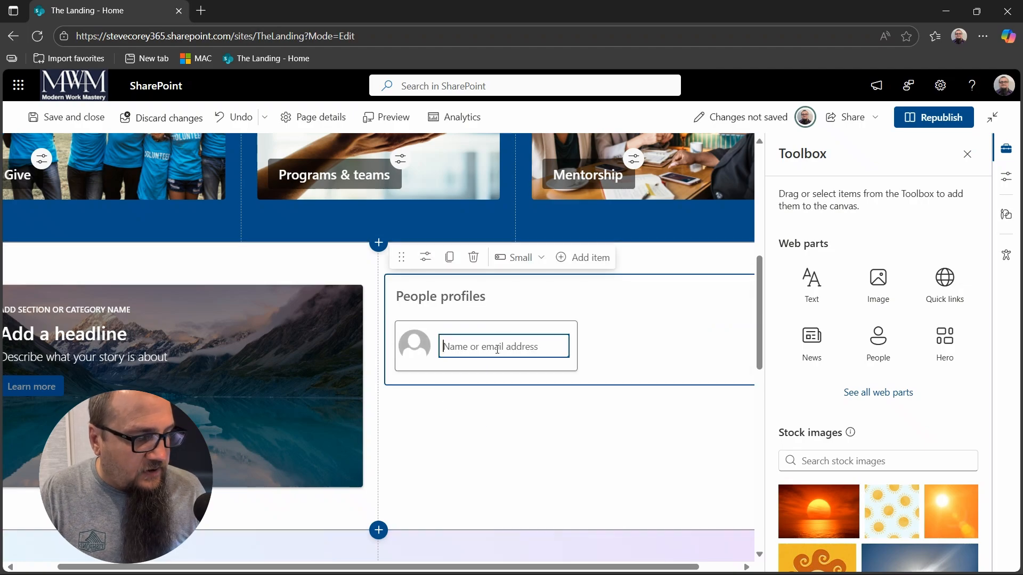
{"action": "type", "text": "ade"}
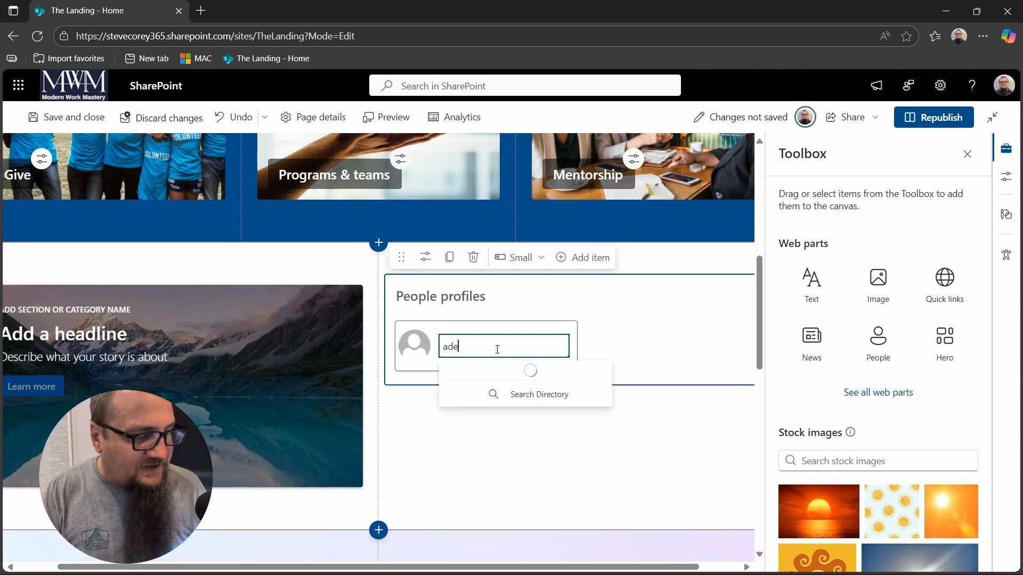
{"action": "left_click", "coordinate": [503, 371]}
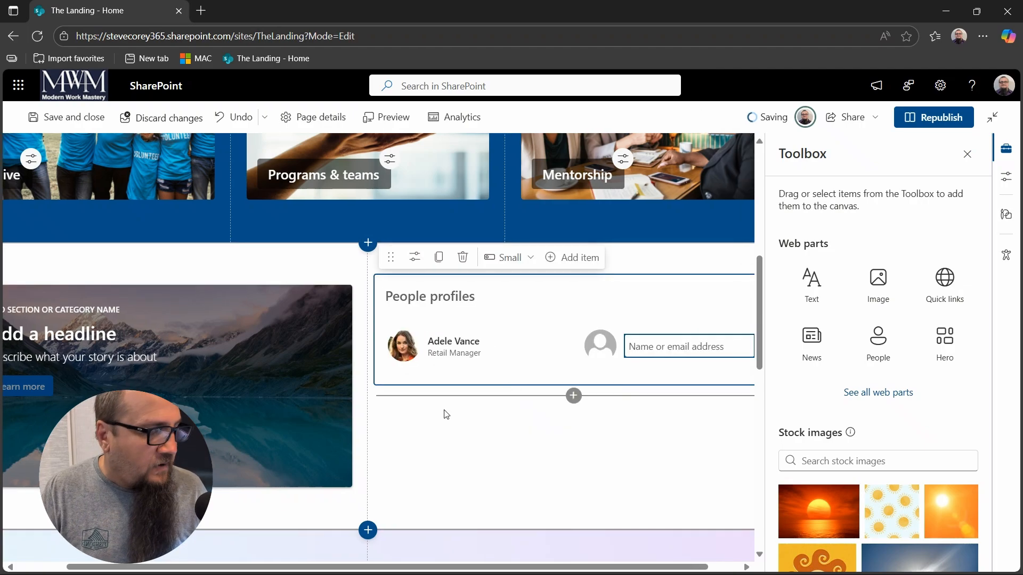
{"action": "type", "text": "d"}
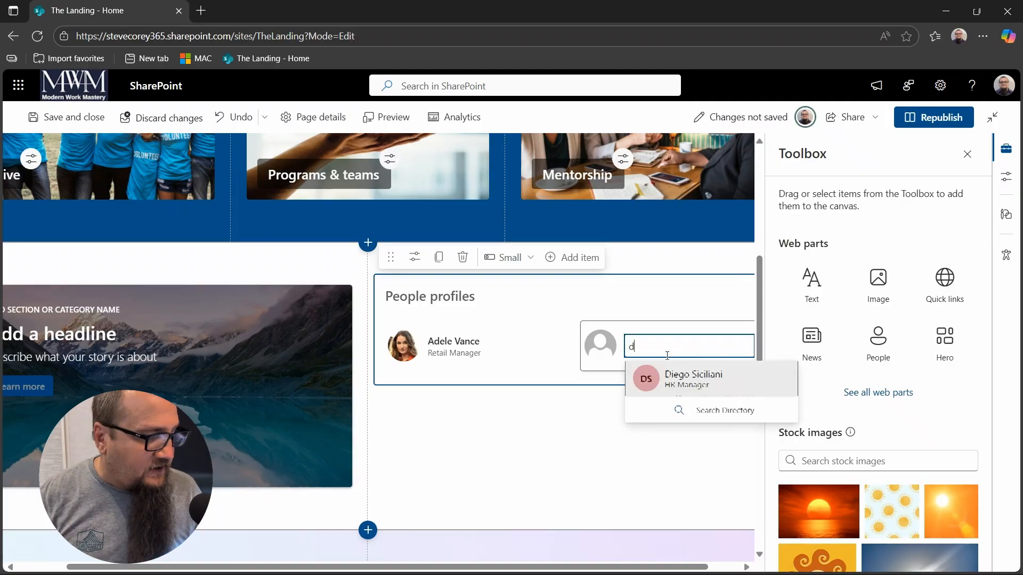
{"action": "left_click", "coordinate": [693, 378]}
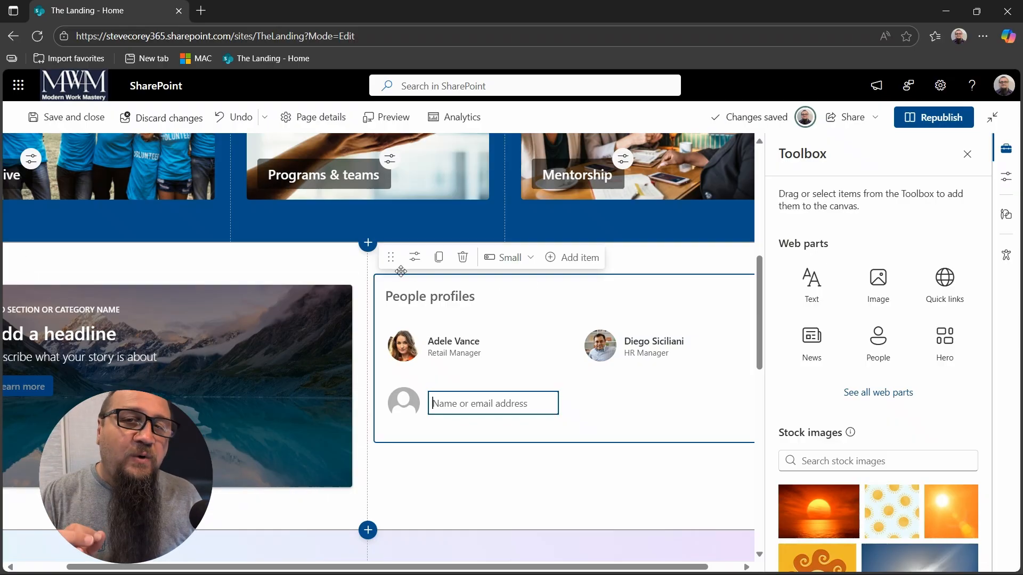
- Open the web part's property pane and scroll across its layout settings
{"action": "left_click", "coordinate": [414, 256]}
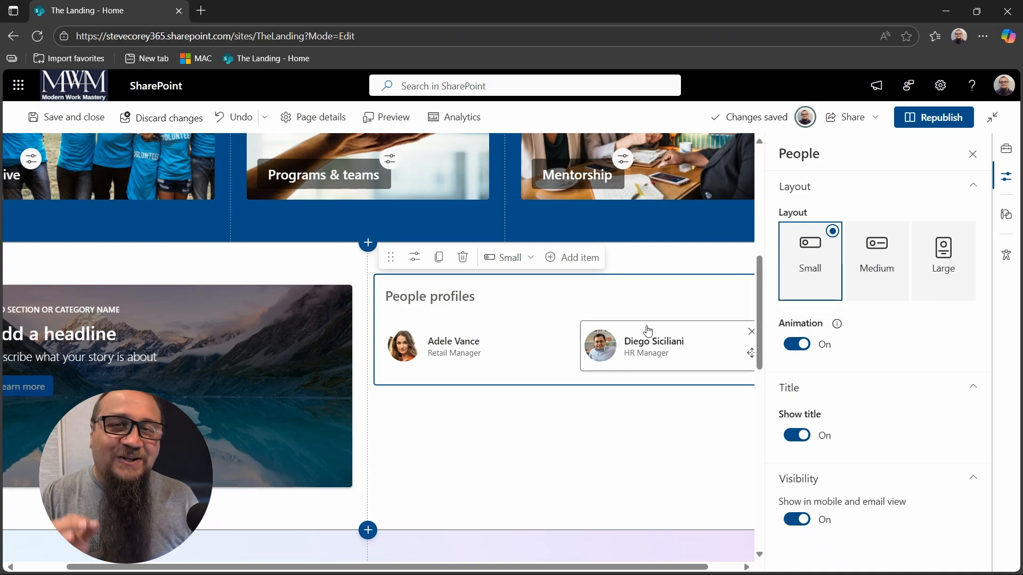
{"action": "mouse_move", "coordinate": [342, 325]}
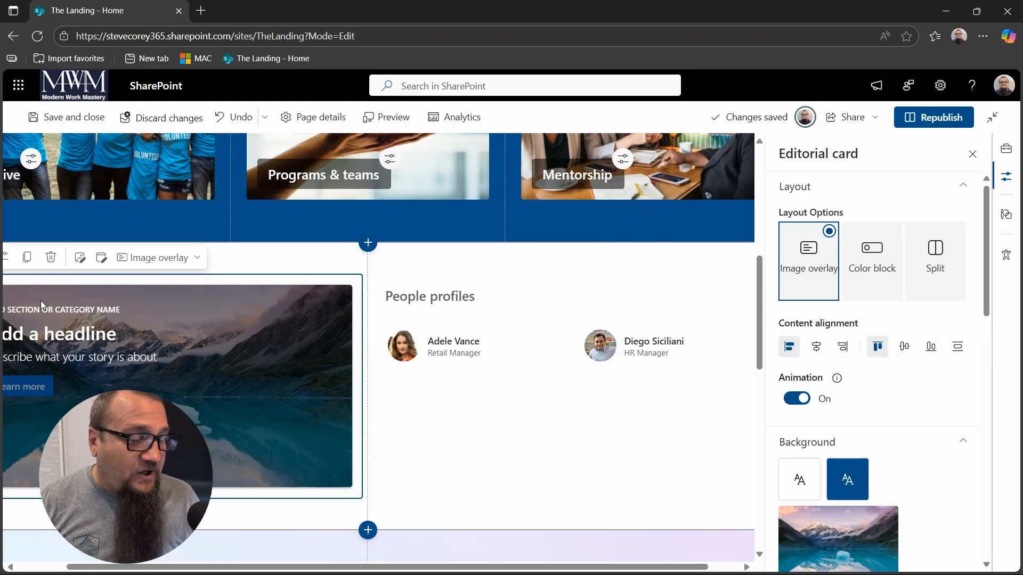
{"action": "scroll", "scroll_direction": "right", "scroll_amount": 3}
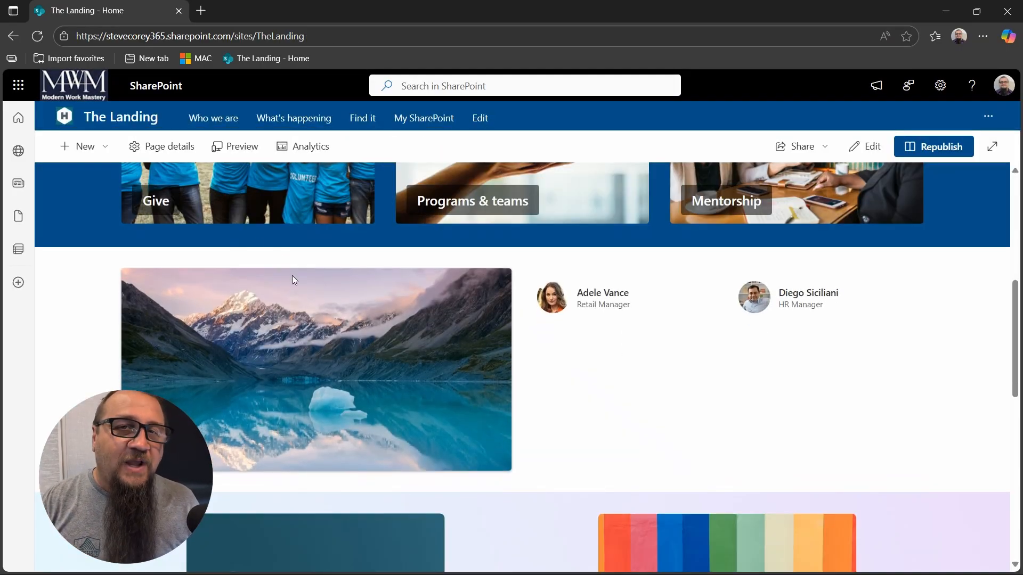
- Scroll back to the top of the saved draft page
{"action": "scroll", "scroll_direction": "up", "scroll_amount": 3}
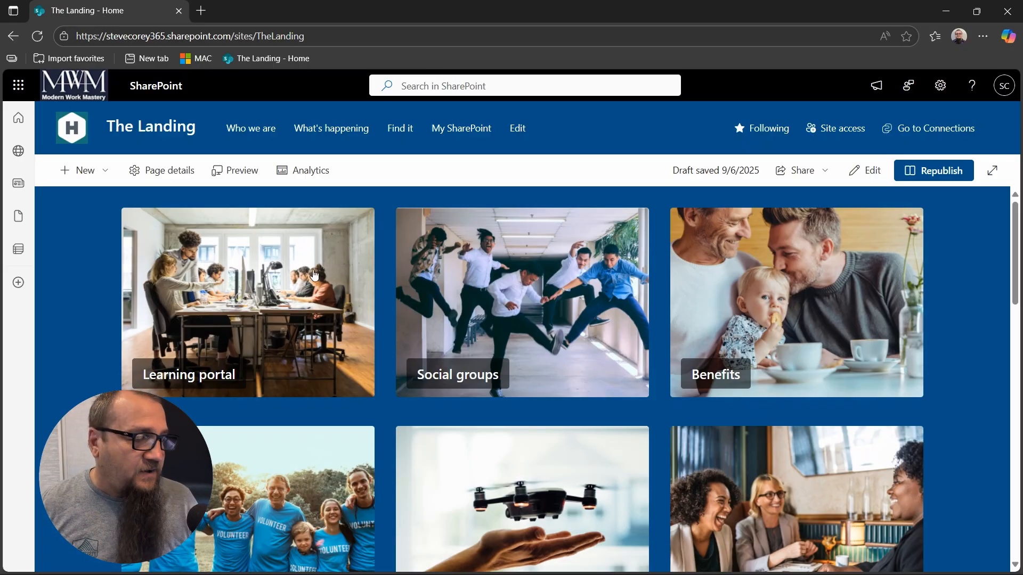
{"action": "scroll", "scroll_direction": "down", "scroll_amount": 3}
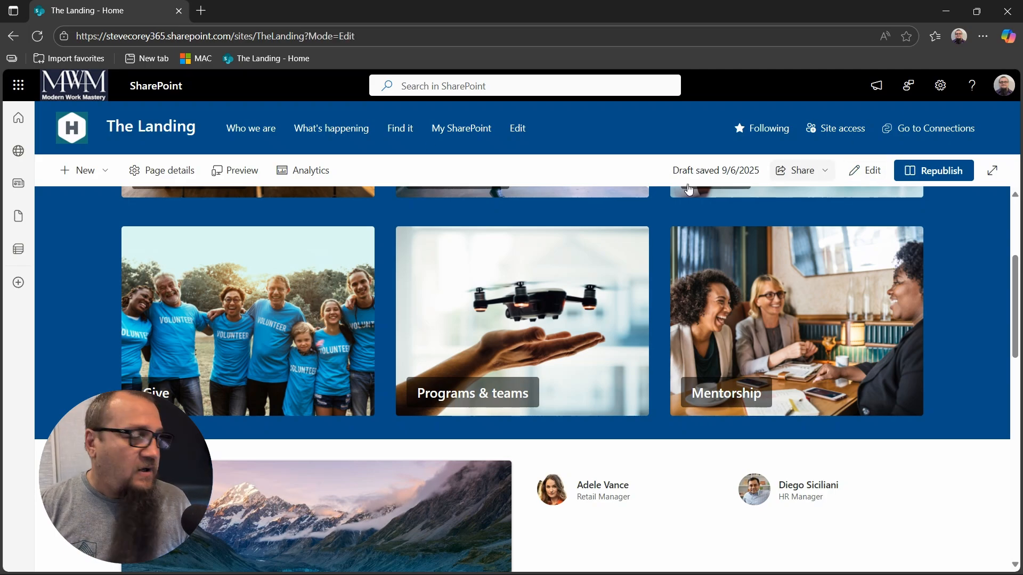
- Open the web part picker and the People web part's layout settings
{"action": "left_click", "coordinate": [862, 171]}
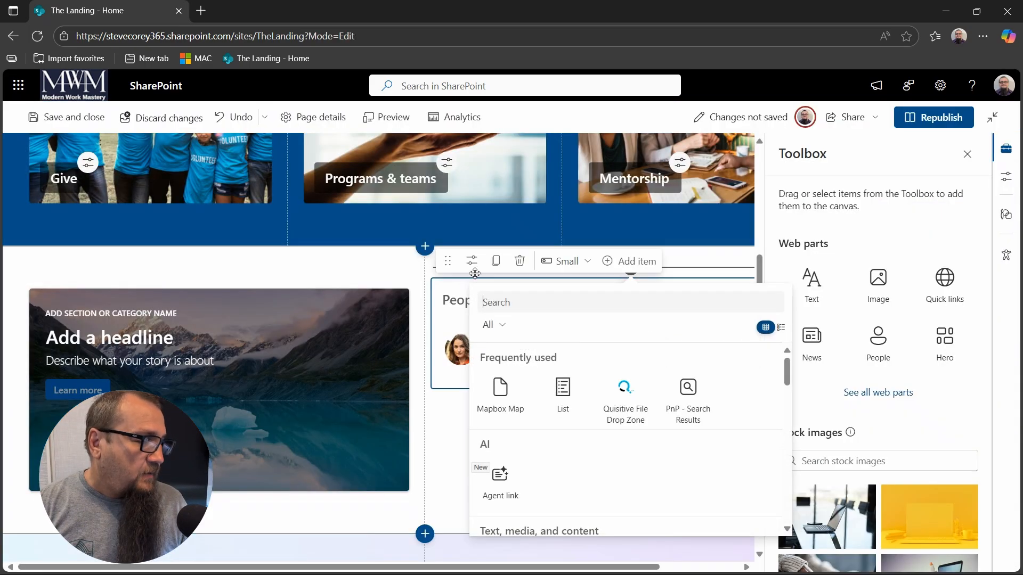
{"action": "left_click", "coordinate": [44, 264]}
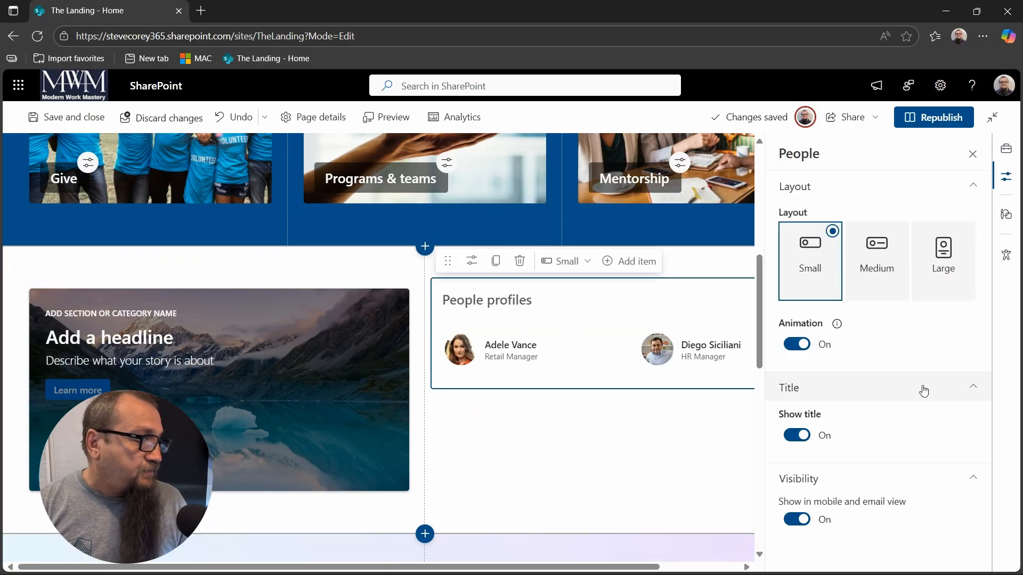
{"action": "mouse_move", "coordinate": [900, 359]}
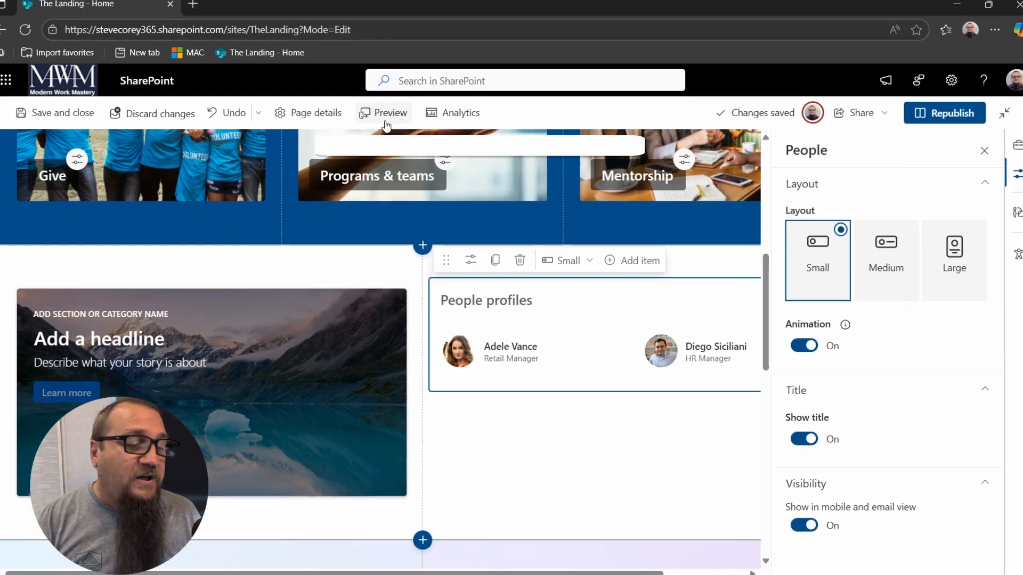
- Preview the page as visitors see it, switch to Mobile preview and scroll through it
{"action": "left_click", "coordinate": [390, 112]}
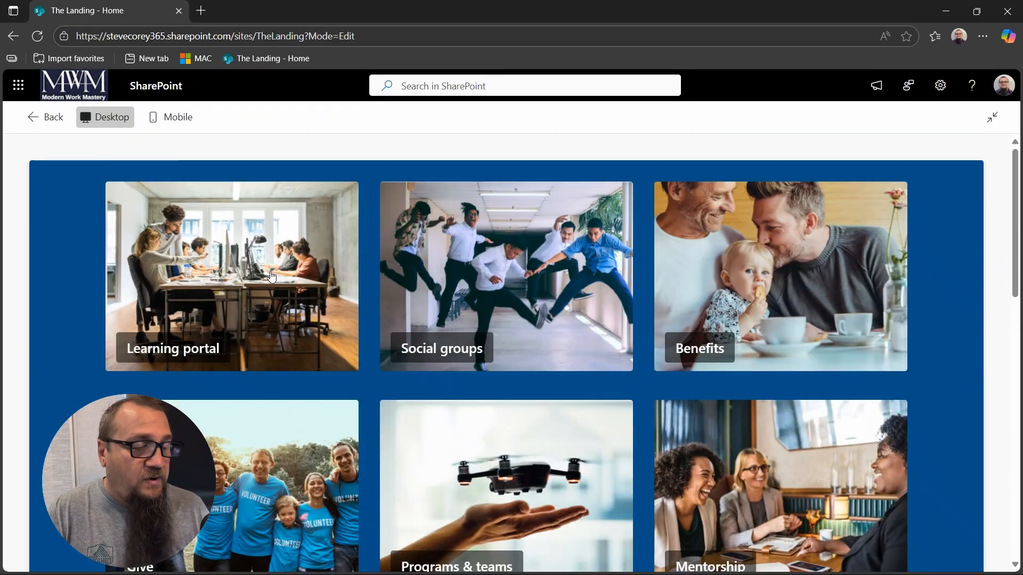
{"action": "left_click", "coordinate": [175, 116]}
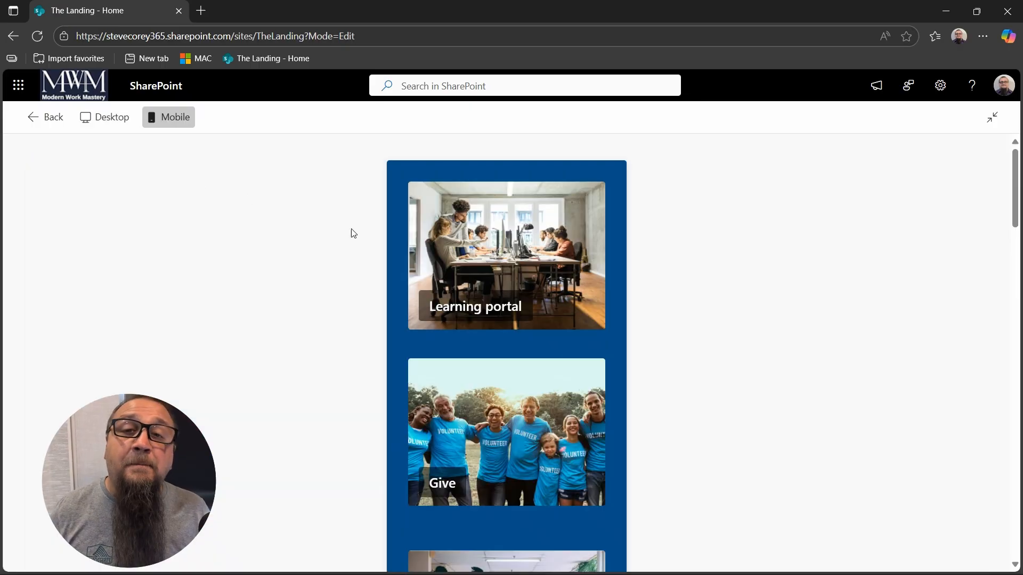
{"action": "scroll", "scroll_direction": "down", "scroll_amount": 3}
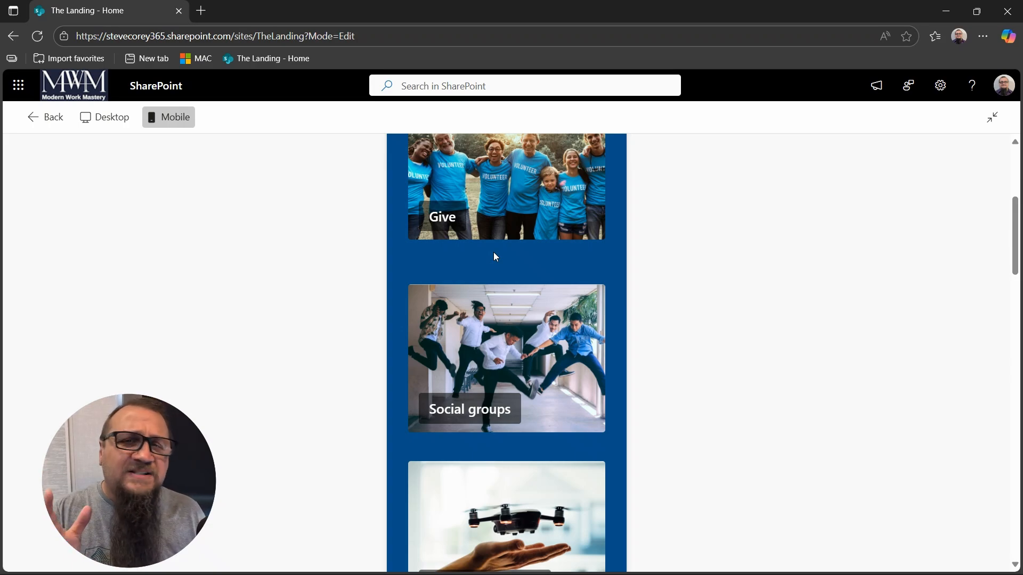
{"action": "scroll", "scroll_direction": "down", "scroll_amount": 3}
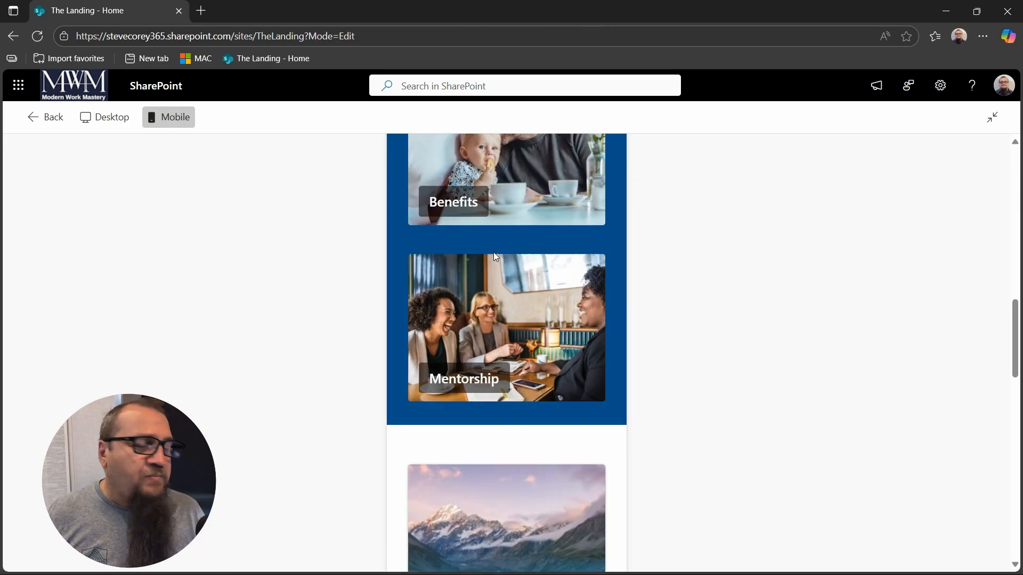
{"action": "scroll", "scroll_direction": "down", "scroll_amount": 3}
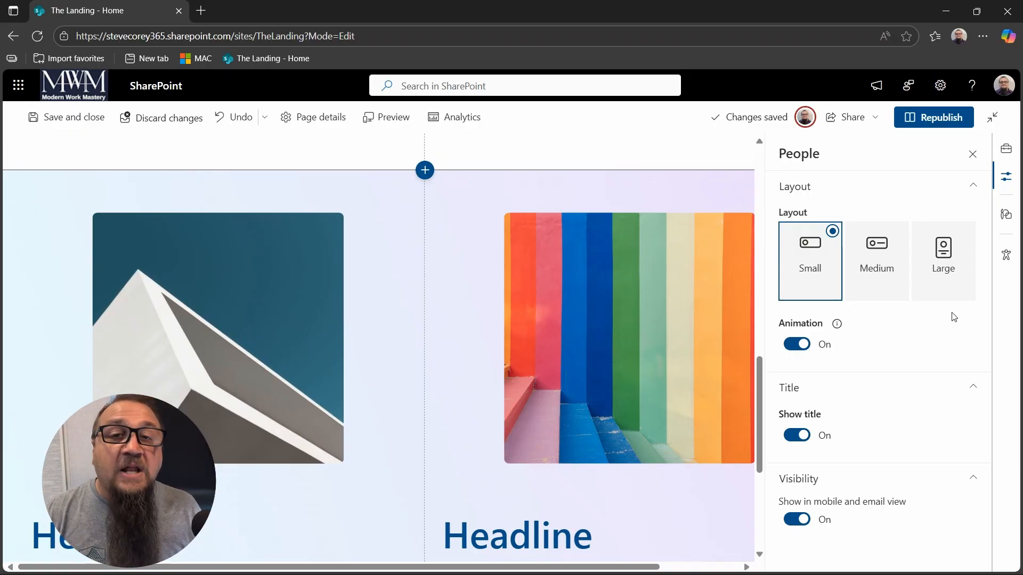
{"action": "mouse_move", "coordinate": [940, 117]}
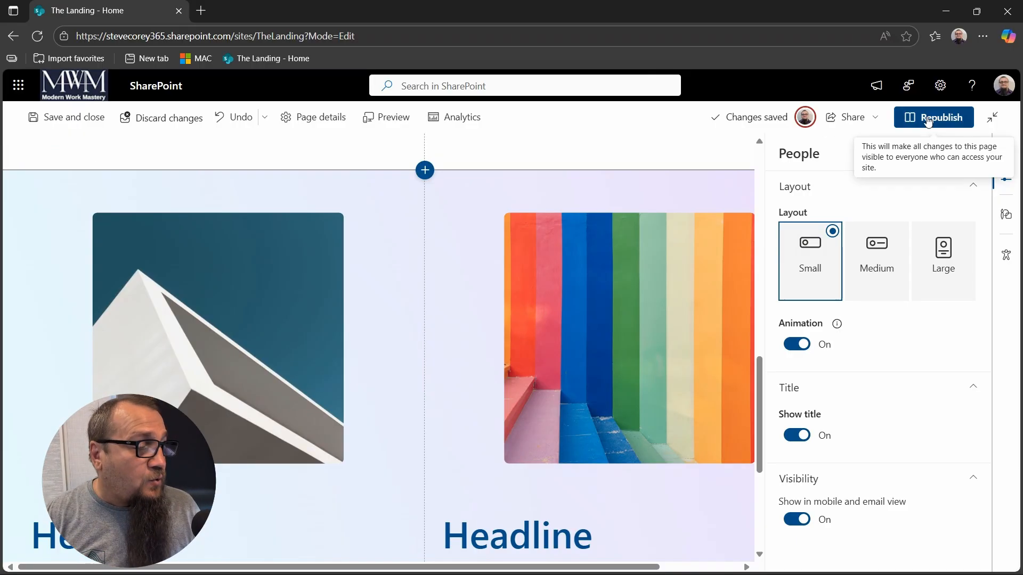
- Republish The Landing page so the edits go live for everyone
{"action": "left_click", "coordinate": [939, 117]}
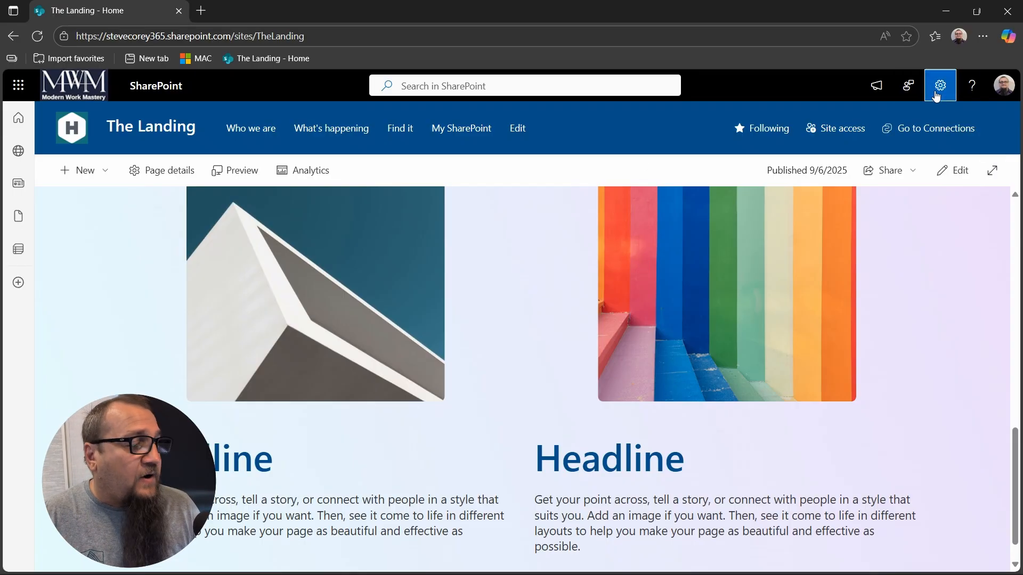
- From site Settings, go to Change the look > Header > Design
{"action": "left_click", "coordinate": [939, 86]}
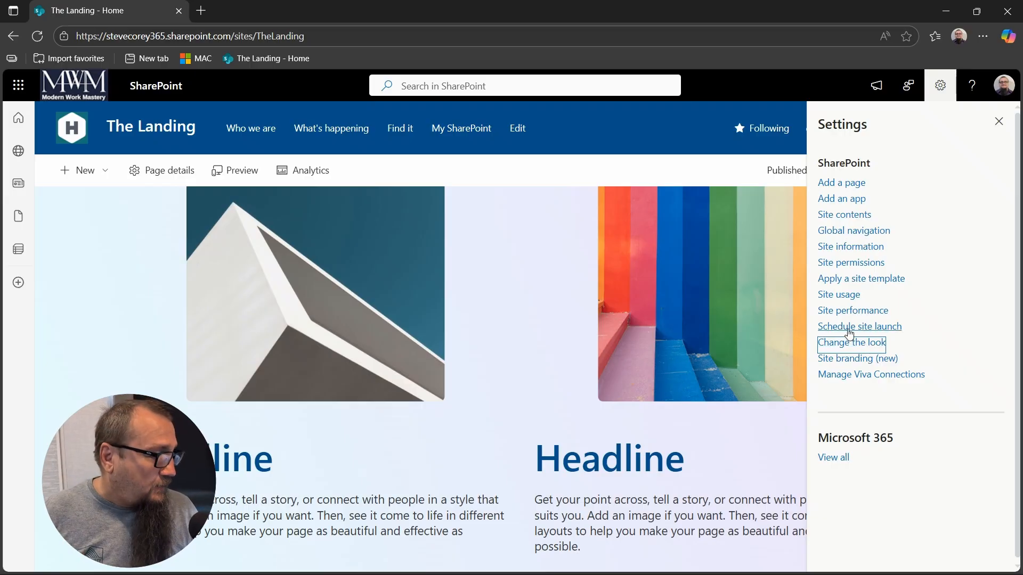
{"action": "left_click", "coordinate": [849, 343]}
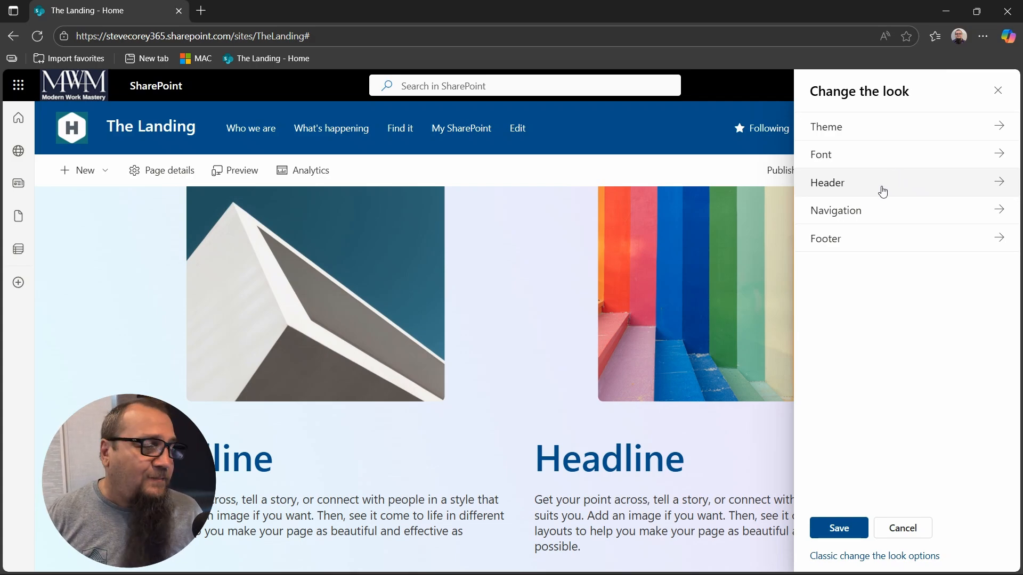
{"action": "left_click", "coordinate": [826, 182]}
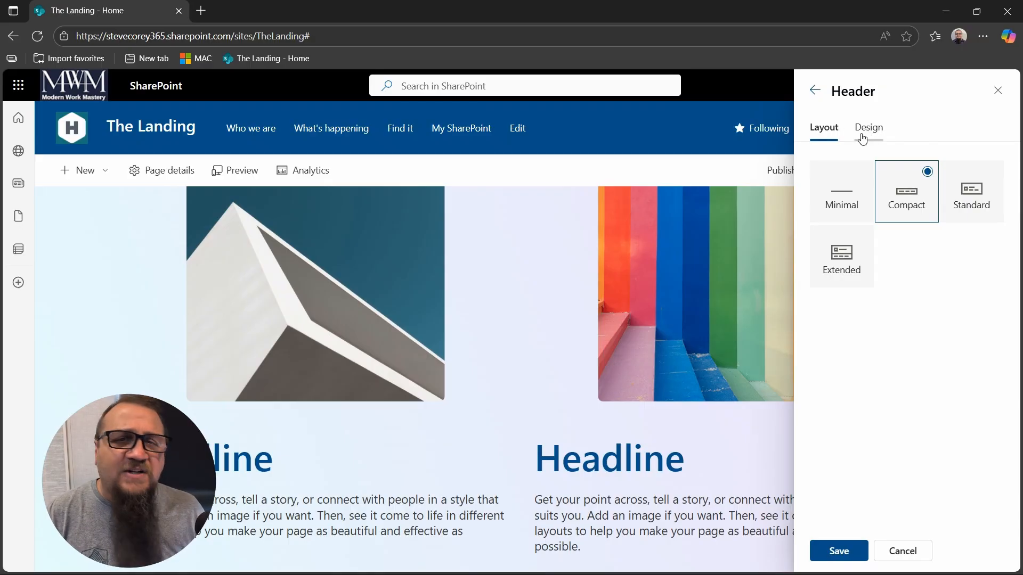
{"action": "left_click", "coordinate": [868, 127]}
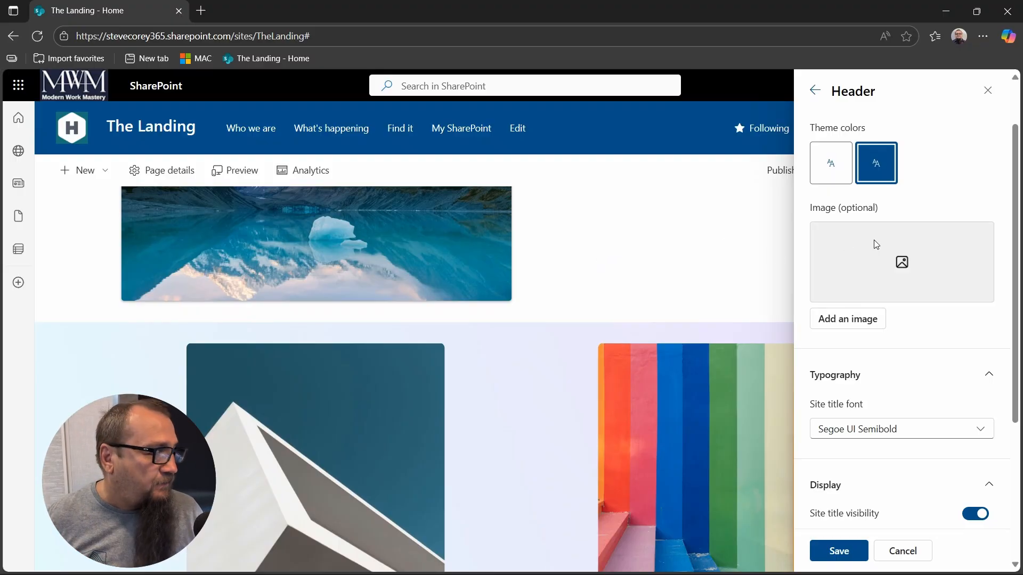
- Browse the stock images and insert the dark crown photo as the header background
{"action": "left_click", "coordinate": [847, 319]}
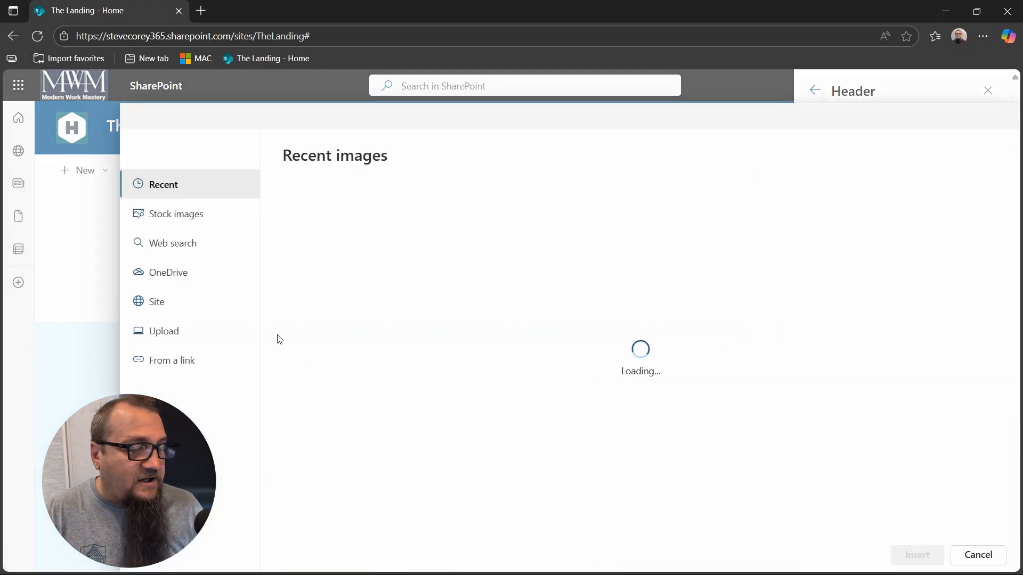
{"action": "left_click", "coordinate": [176, 213]}
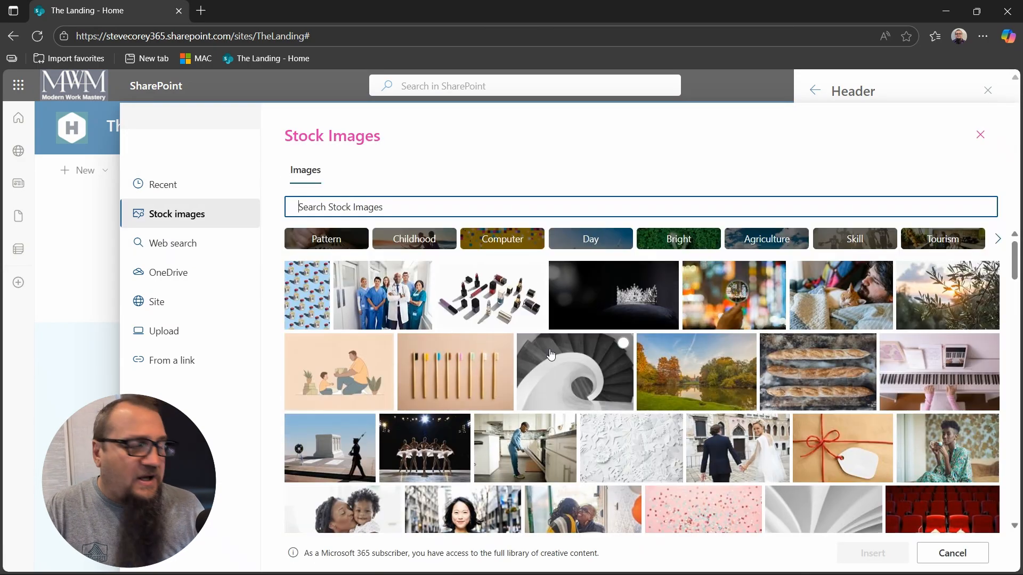
{"action": "mouse_move", "coordinate": [581, 312]}
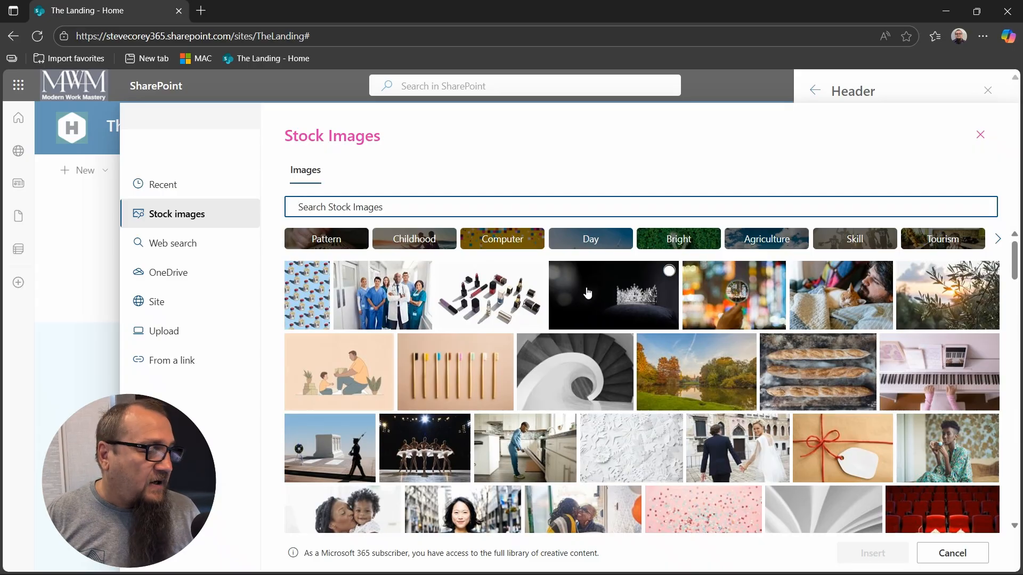
{"action": "left_click", "coordinate": [612, 295]}
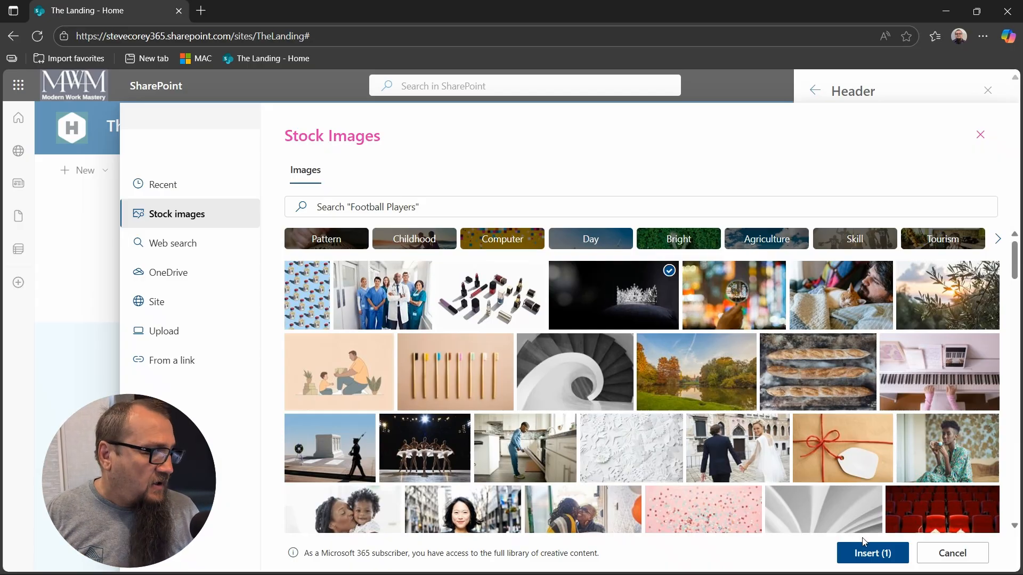
{"action": "left_click", "coordinate": [872, 553]}
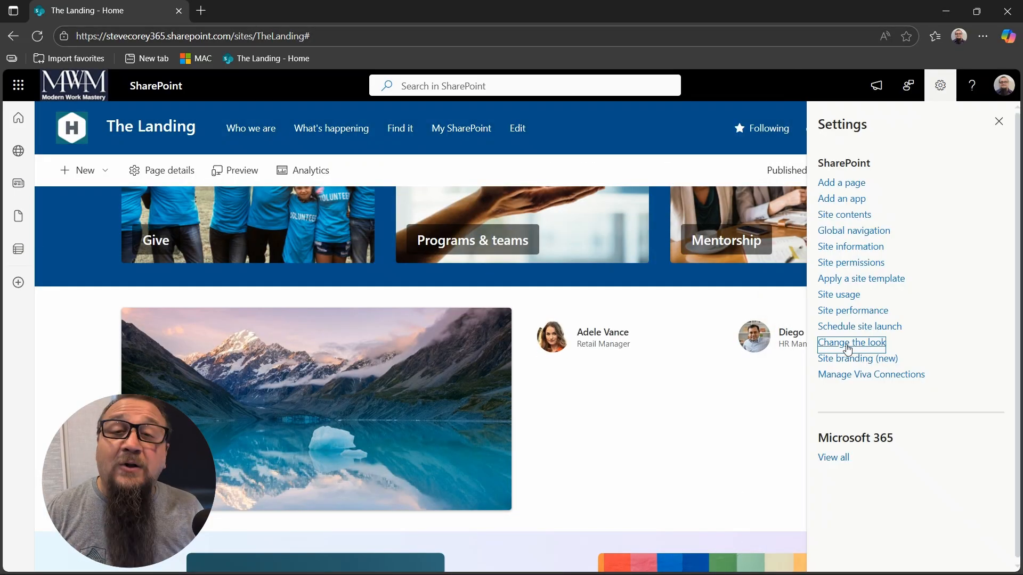
- Reopen the header design settings and choose the crown photo as the header background
{"action": "left_click", "coordinate": [851, 343]}
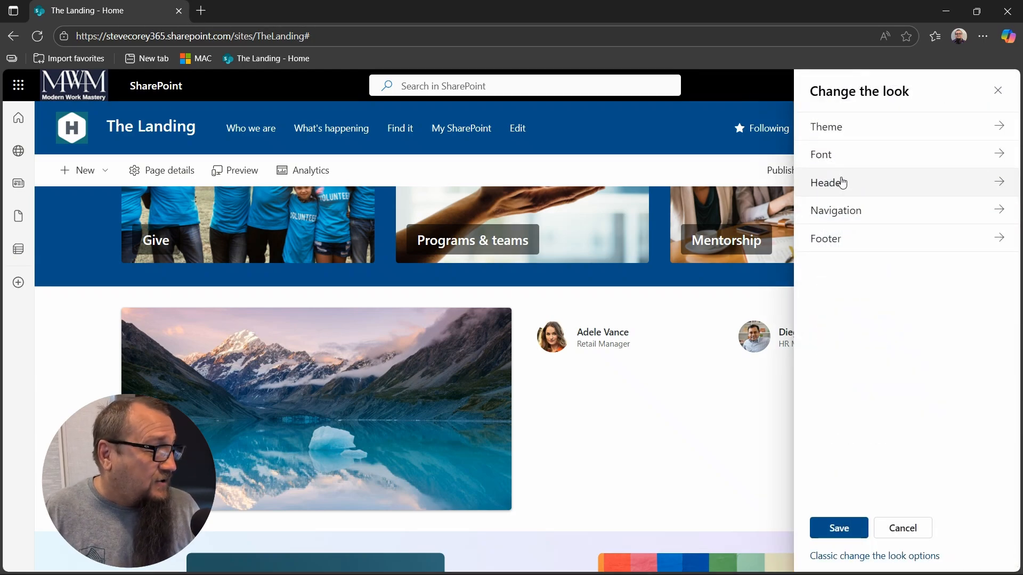
{"action": "left_click", "coordinate": [828, 182]}
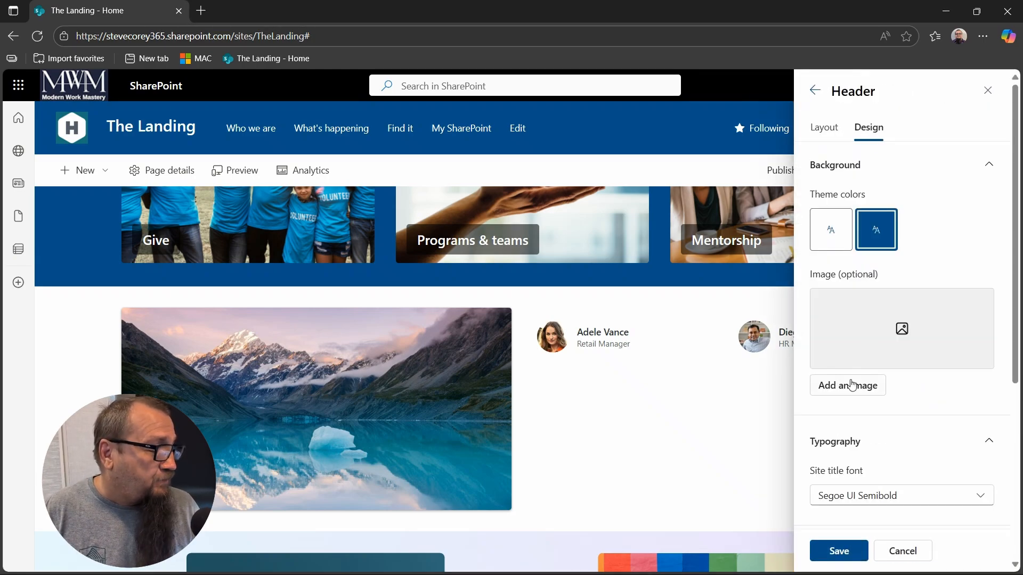
{"action": "left_click", "coordinate": [846, 384]}
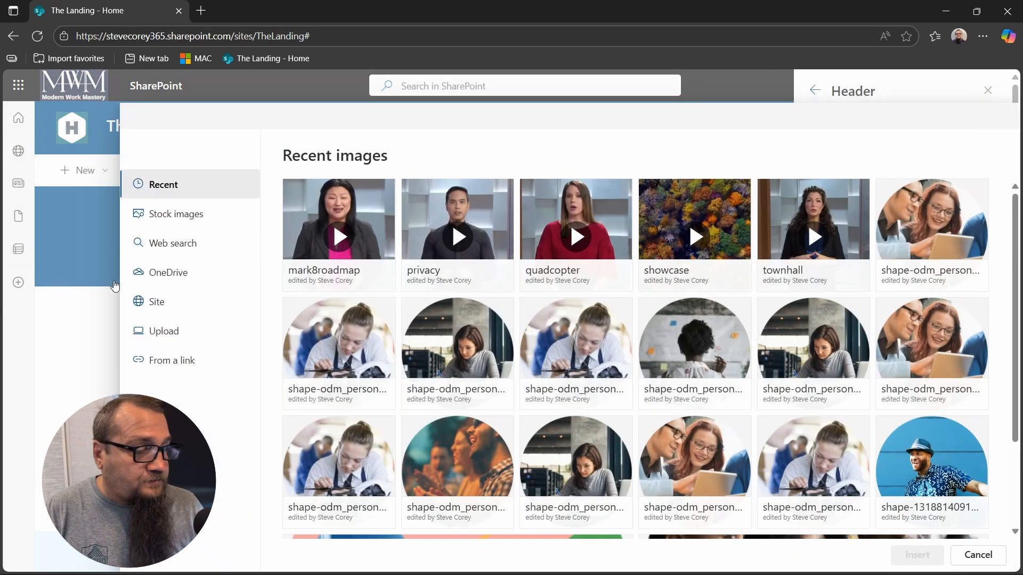
{"action": "left_click", "coordinate": [176, 213]}
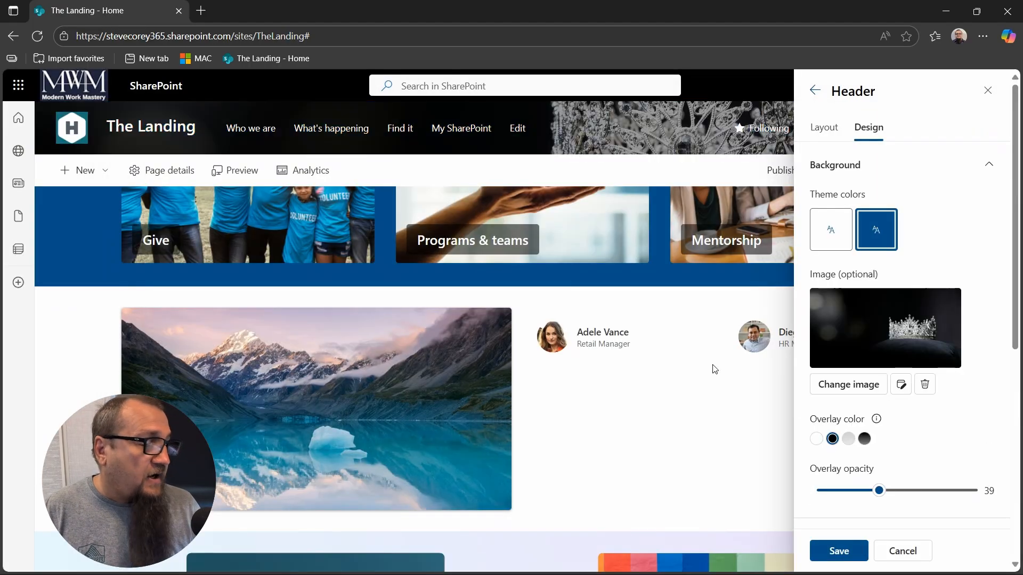
{"action": "mouse_move", "coordinate": [492, 139]}
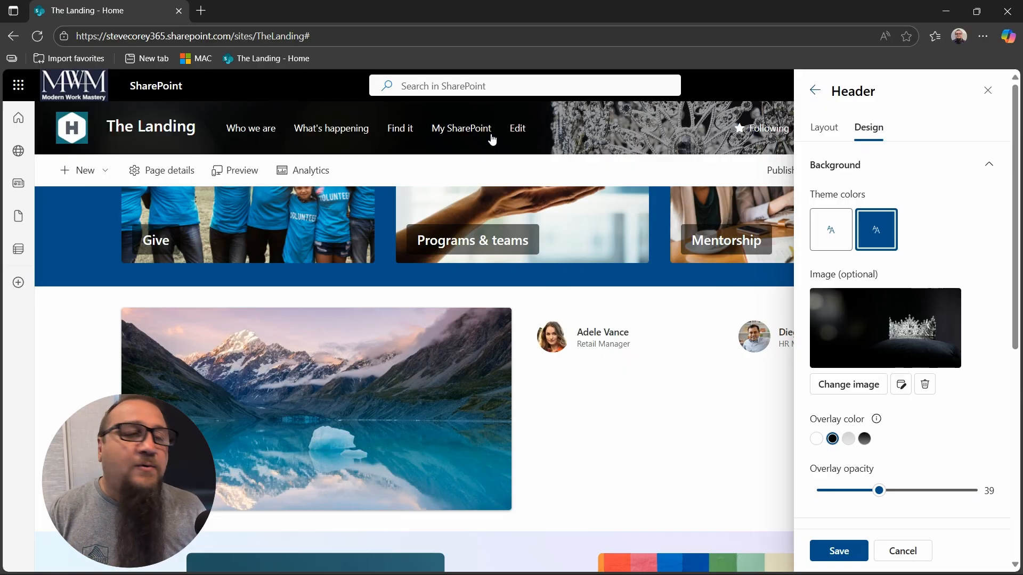
{"action": "mouse_move", "coordinate": [372, 103]}
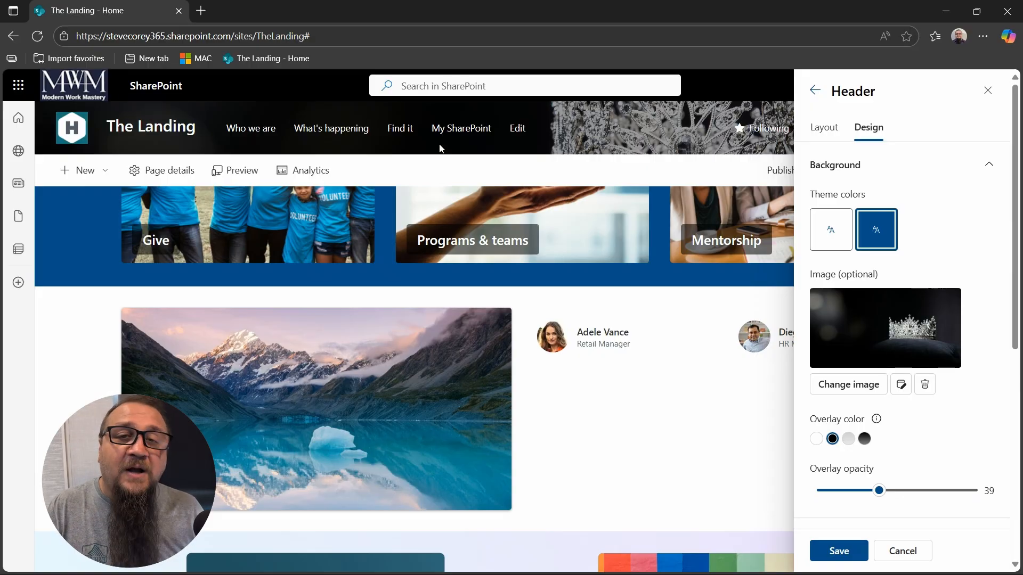
{"action": "mouse_move", "coordinate": [719, 122]}
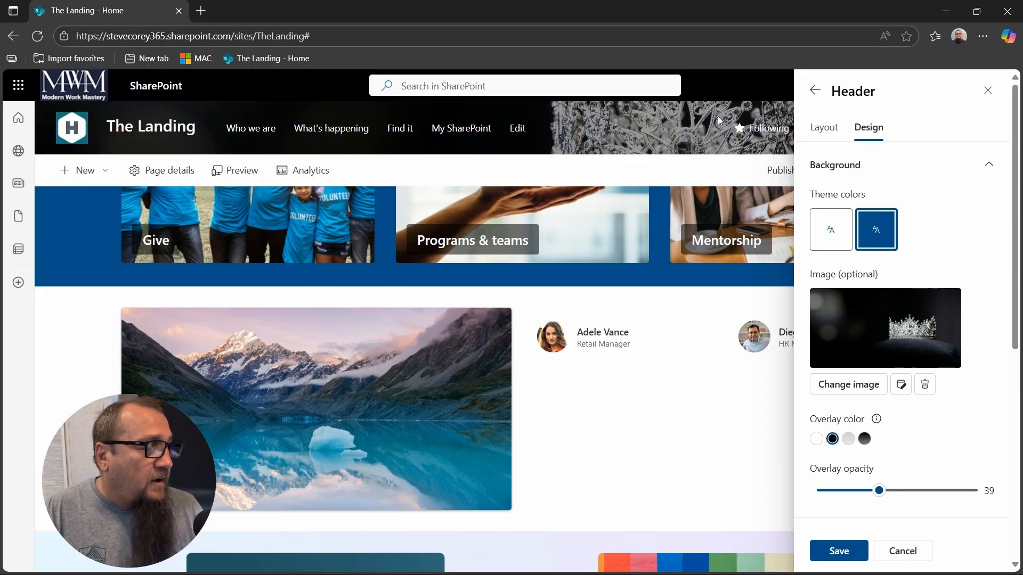
{"action": "mouse_move", "coordinate": [739, 129]}
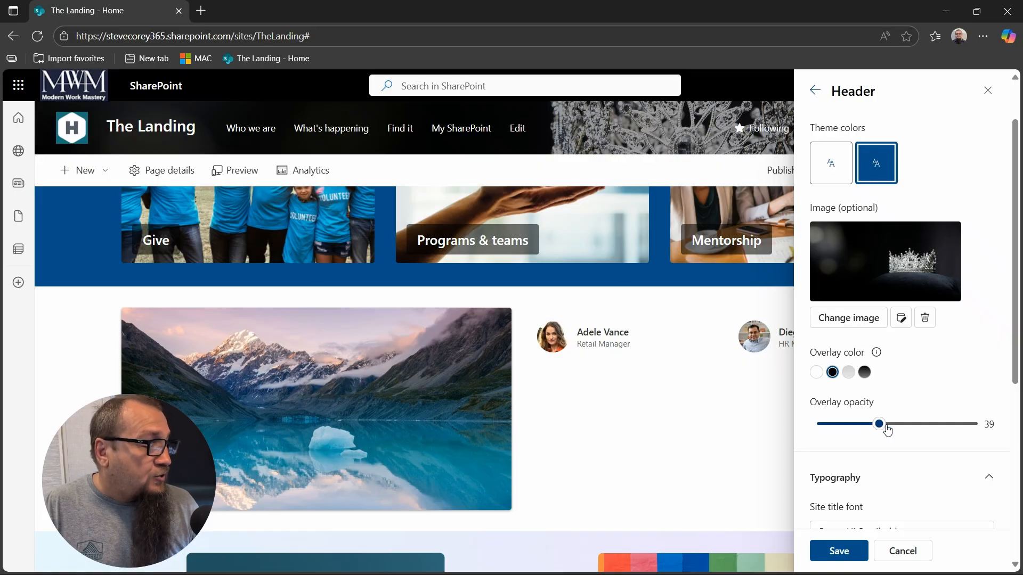
- Set the header overlay opacity to 76, save the header design and close Settings
{"action": "left_click_drag", "start_coordinate": [878, 424], "coordinate": [950, 424]}
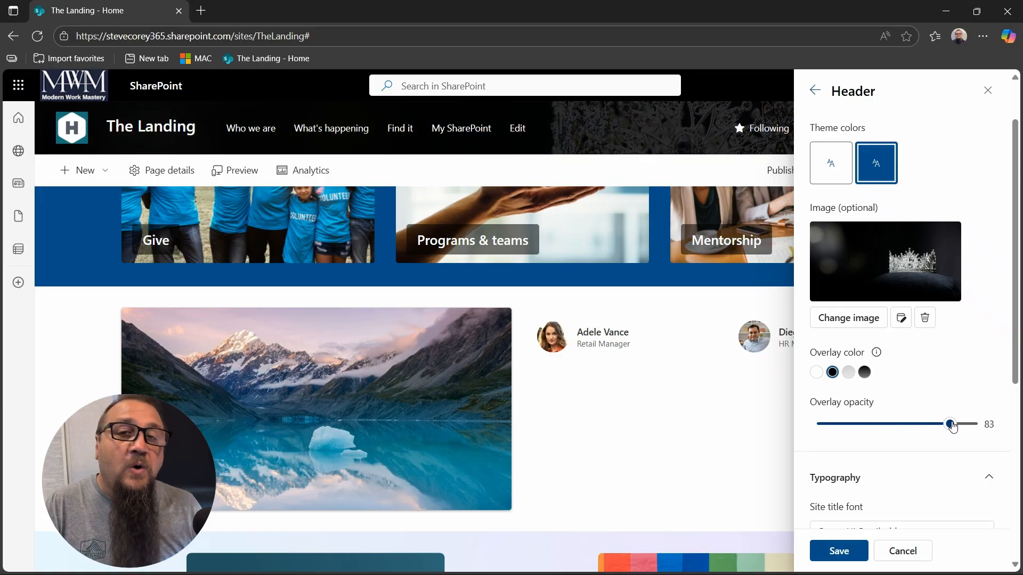
{"action": "left_click_drag", "start_coordinate": [950, 424], "coordinate": [940, 424]}
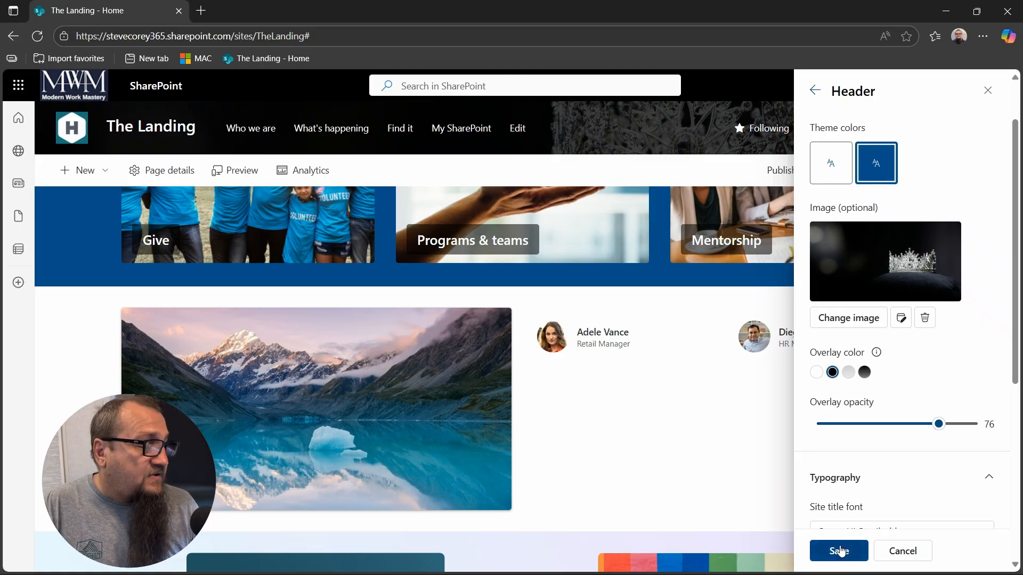
{"action": "left_click", "coordinate": [837, 551]}
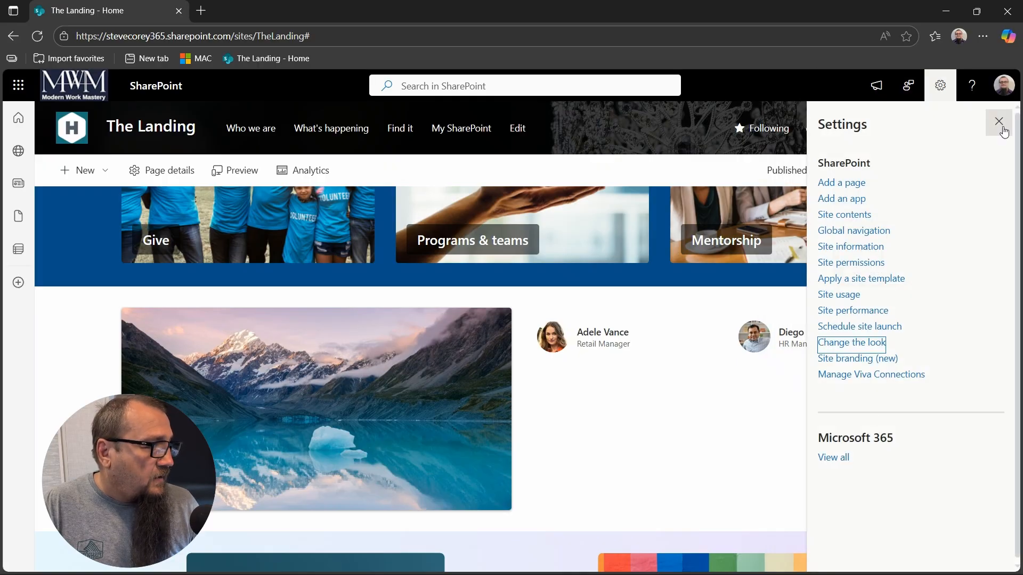
{"action": "left_click", "coordinate": [997, 122]}
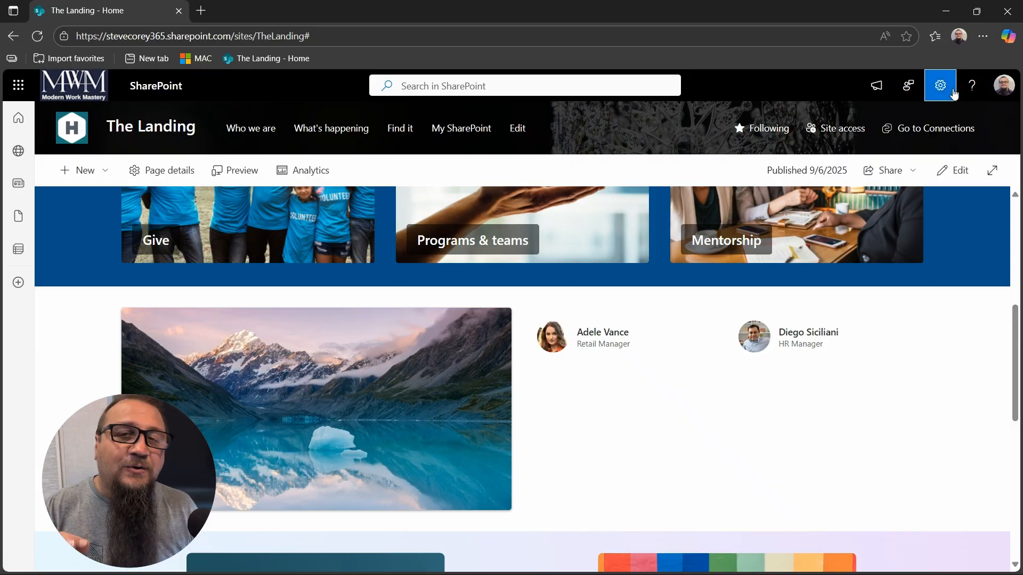
- Preview the header without its overlay, then restore the dark overlay to 76% opacity
{"action": "left_click", "coordinate": [939, 85]}
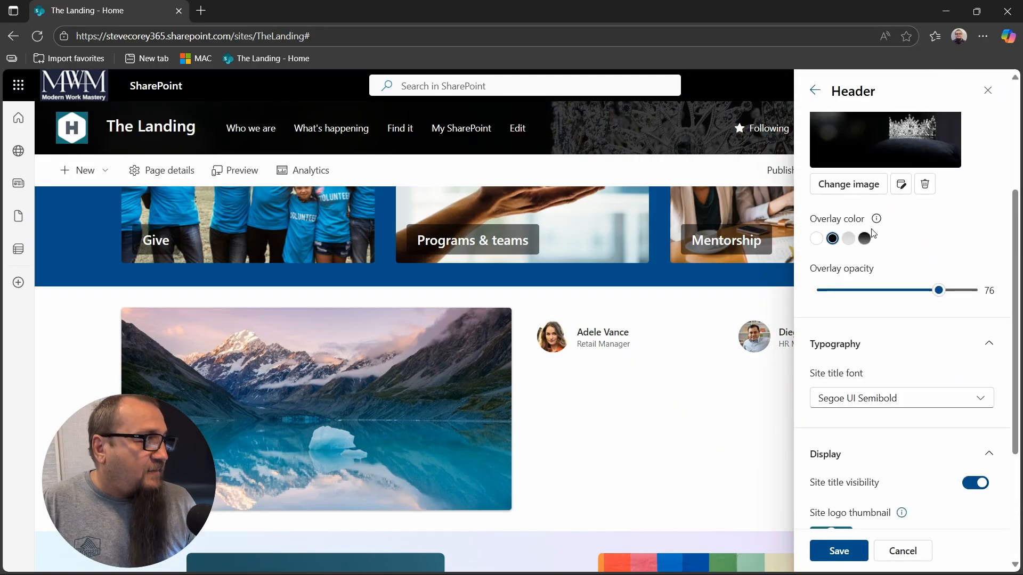
{"action": "left_click_drag", "start_coordinate": [938, 290], "coordinate": [820, 291]}
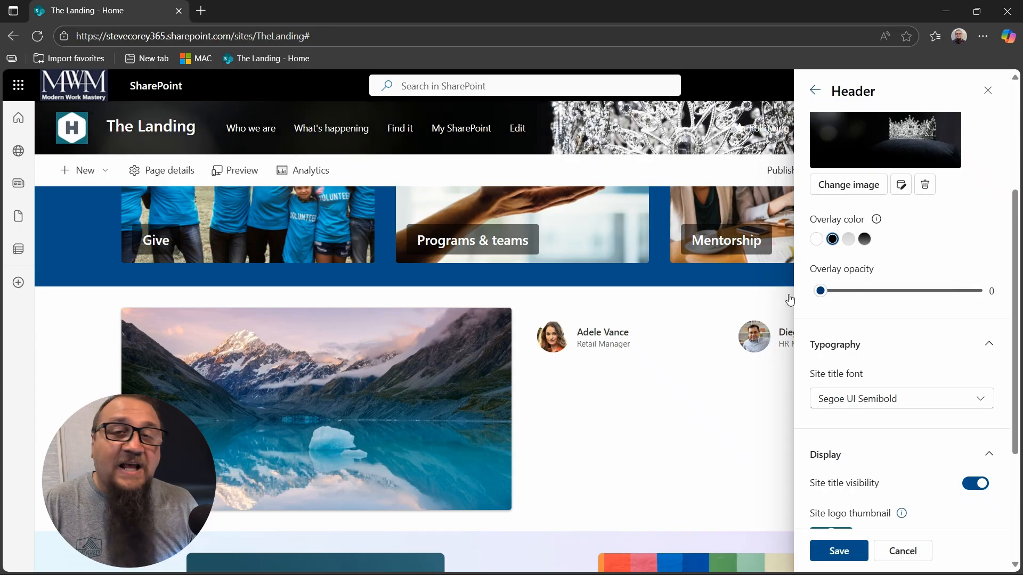
{"action": "left_click_drag", "start_coordinate": [820, 291], "coordinate": [939, 291]}
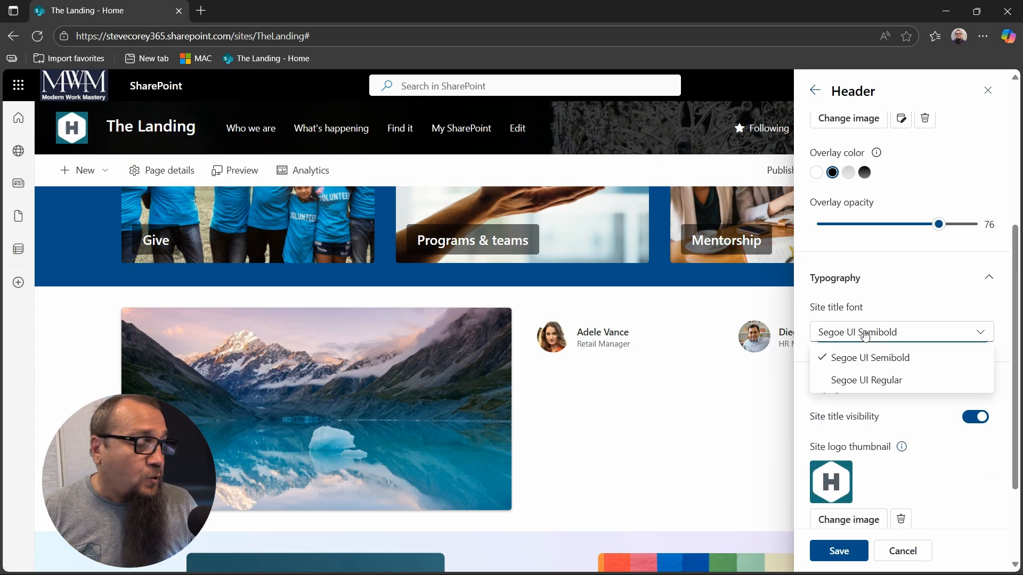
- Try Segoe UI Regular for the site title, settle on Semibold and save the header
{"action": "left_click", "coordinate": [865, 380]}
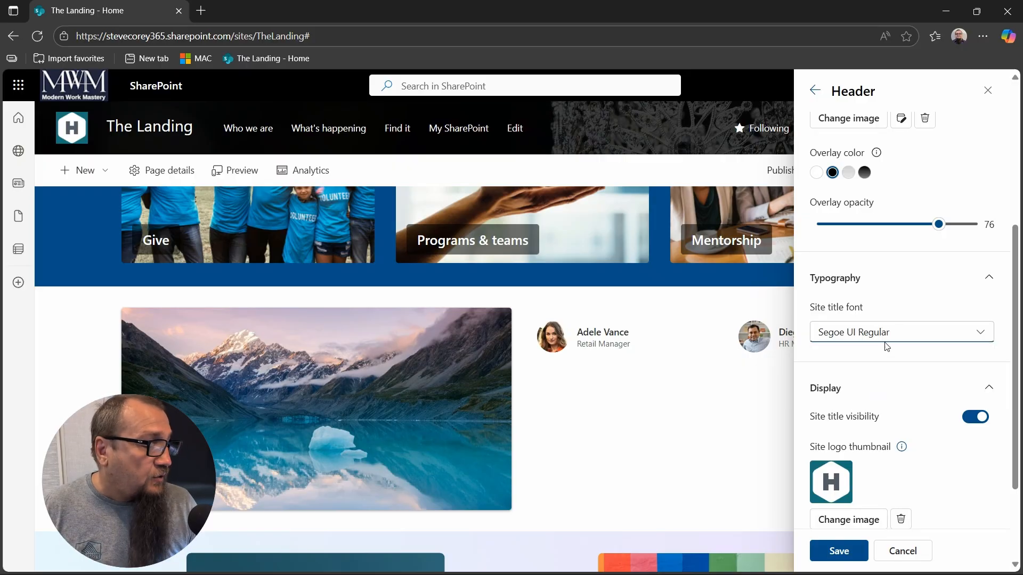
{"action": "left_click", "coordinate": [900, 331]}
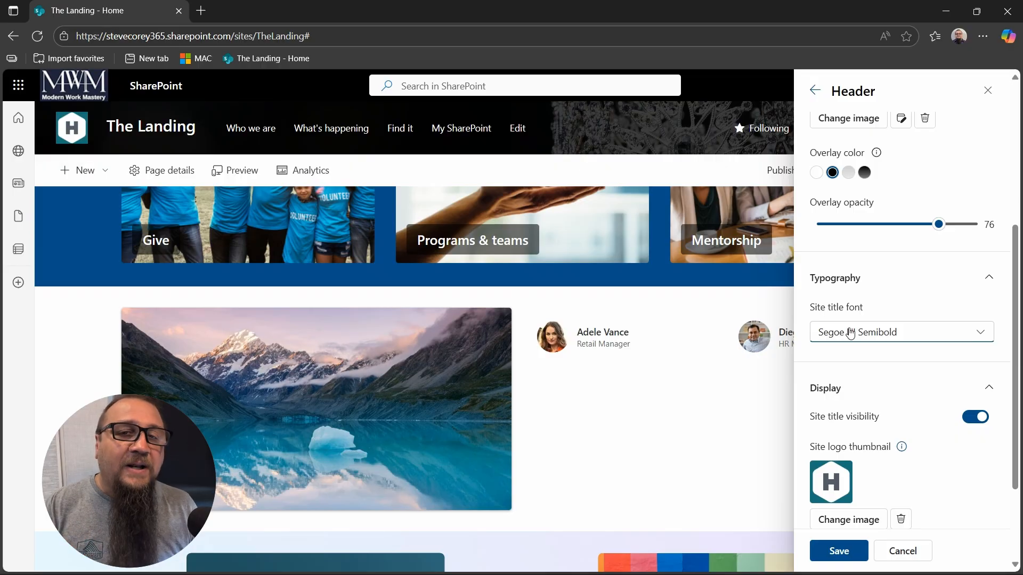
{"action": "scroll", "scroll_direction": "down", "scroll_amount": 3}
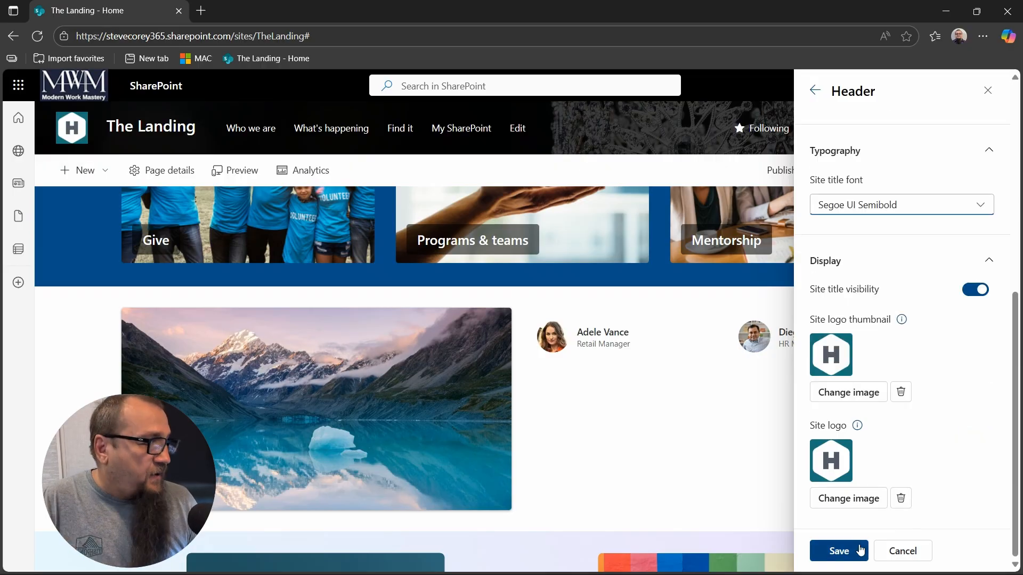
{"action": "left_click", "coordinate": [838, 551]}
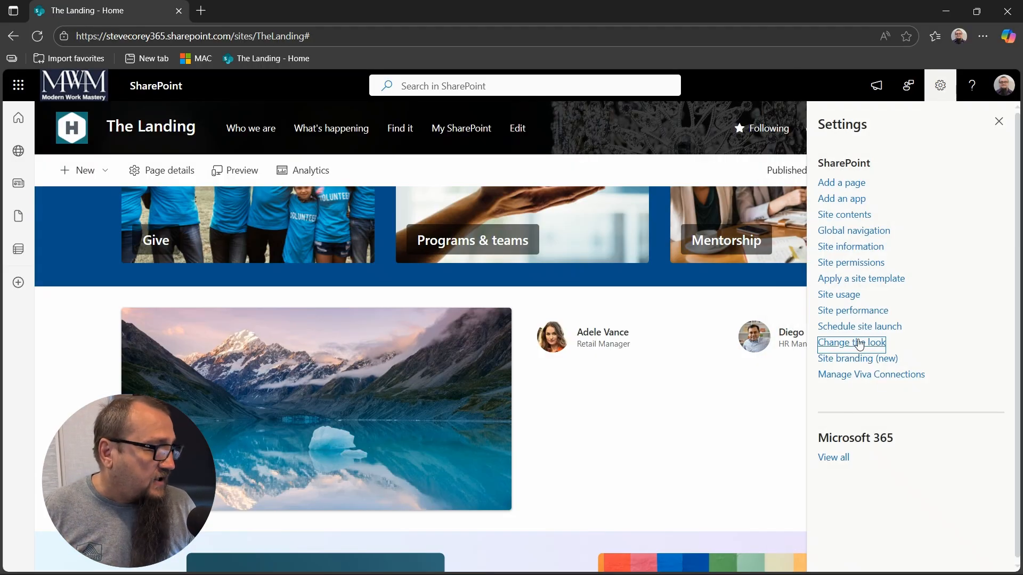
- Reach the footer's Design settings via Change the look and start adding a background image
{"action": "left_click", "coordinate": [851, 342]}
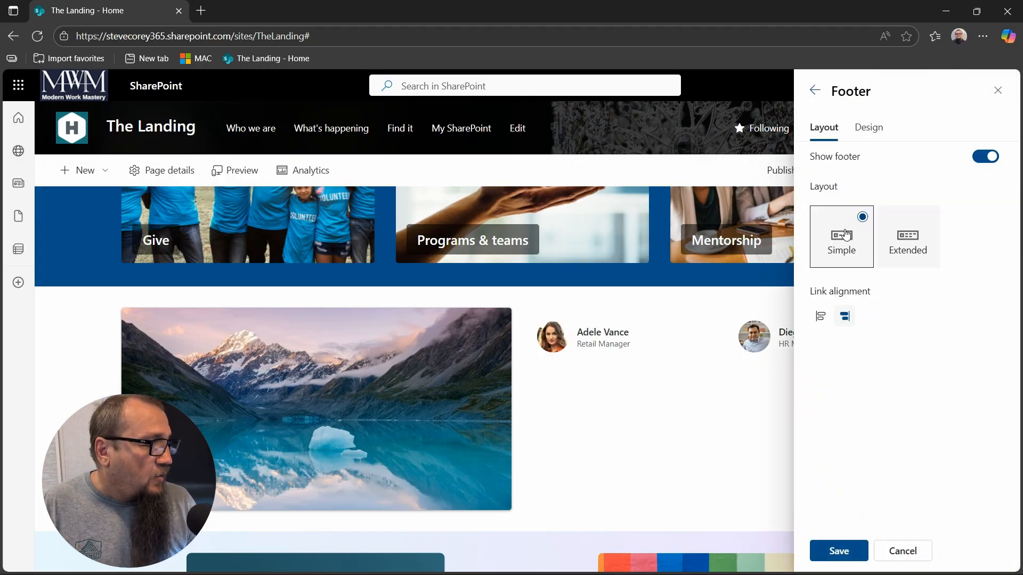
{"action": "left_click", "coordinate": [867, 127]}
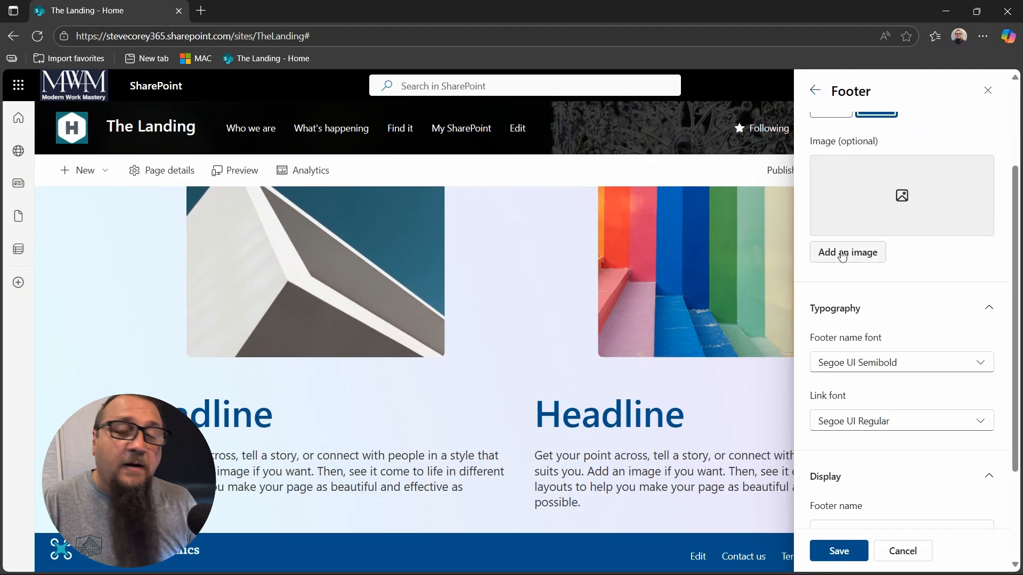
{"action": "left_click", "coordinate": [847, 252]}
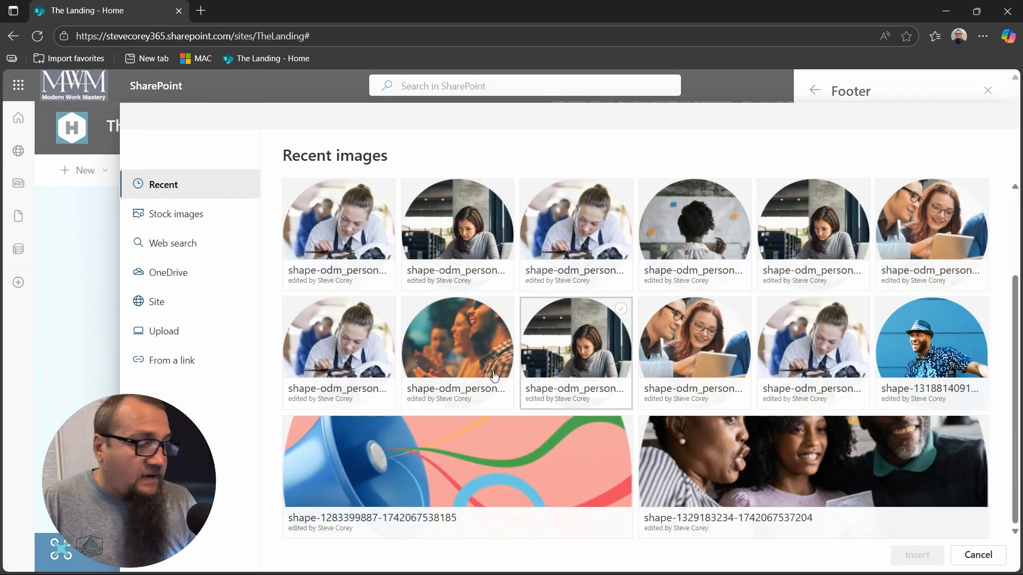
- Insert the stock open-book photo as the footer background image
{"action": "left_click", "coordinate": [177, 213]}
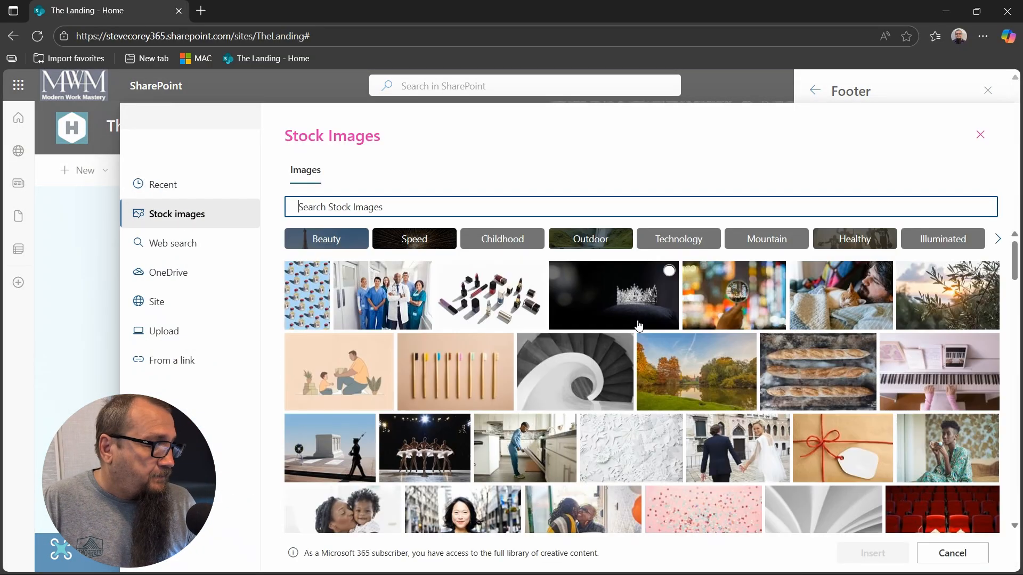
{"action": "scroll", "scroll_direction": "down", "scroll_amount": 3}
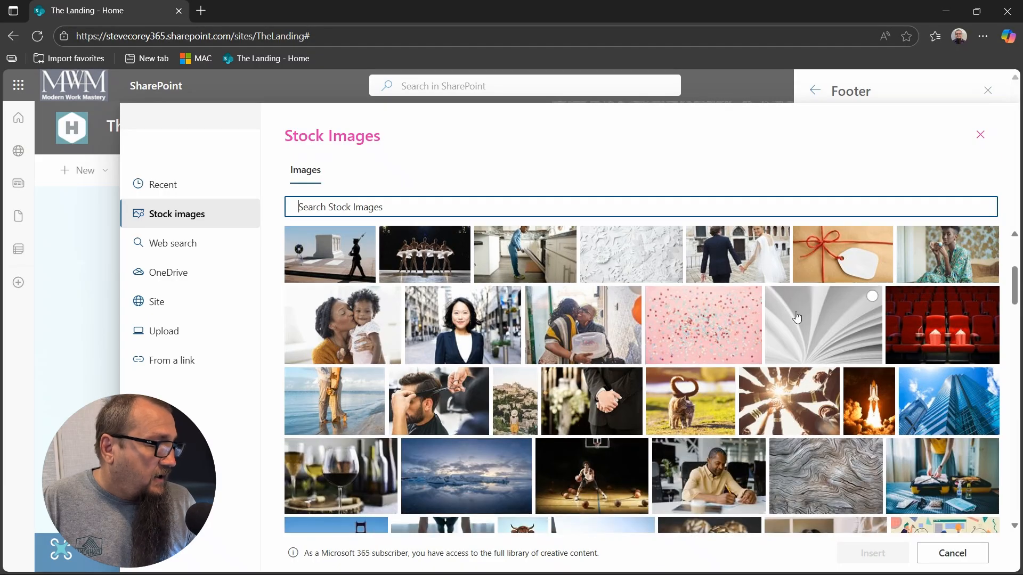
{"action": "left_click", "coordinate": [823, 325]}
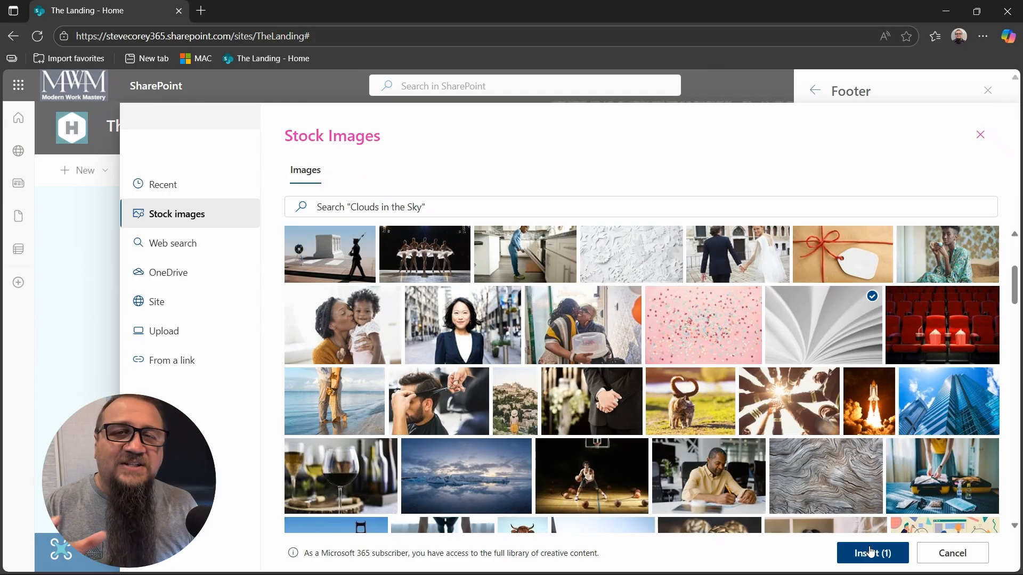
{"action": "mouse_move", "coordinate": [491, 369]}
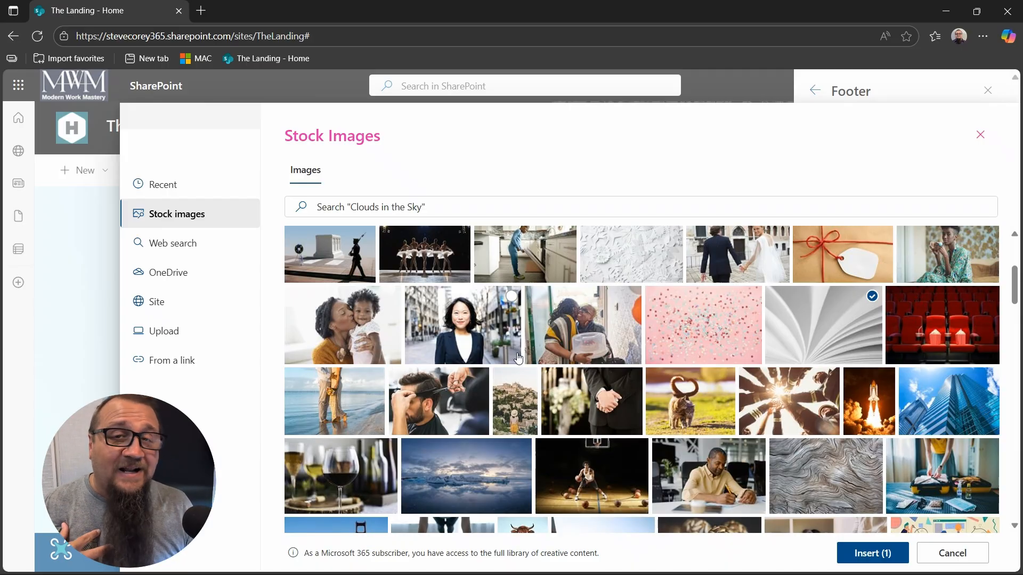
{"action": "mouse_move", "coordinate": [512, 360]}
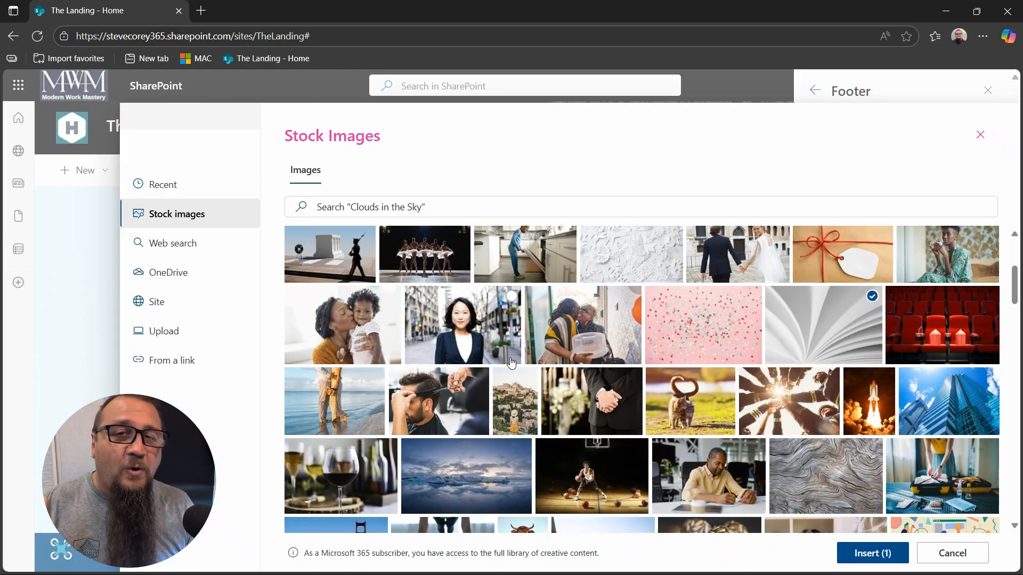
{"action": "mouse_move", "coordinate": [533, 319]}
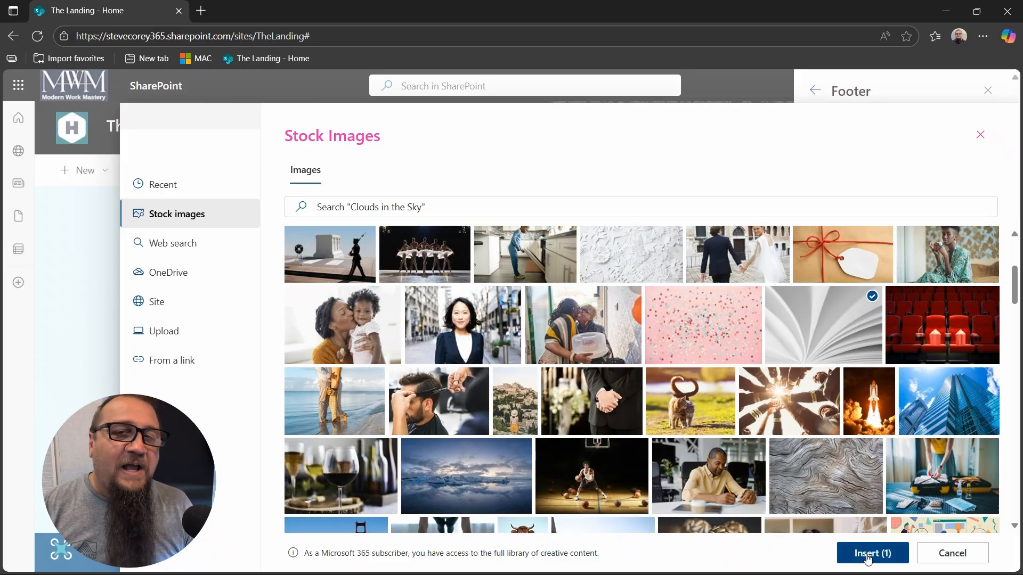
{"action": "left_click", "coordinate": [871, 553]}
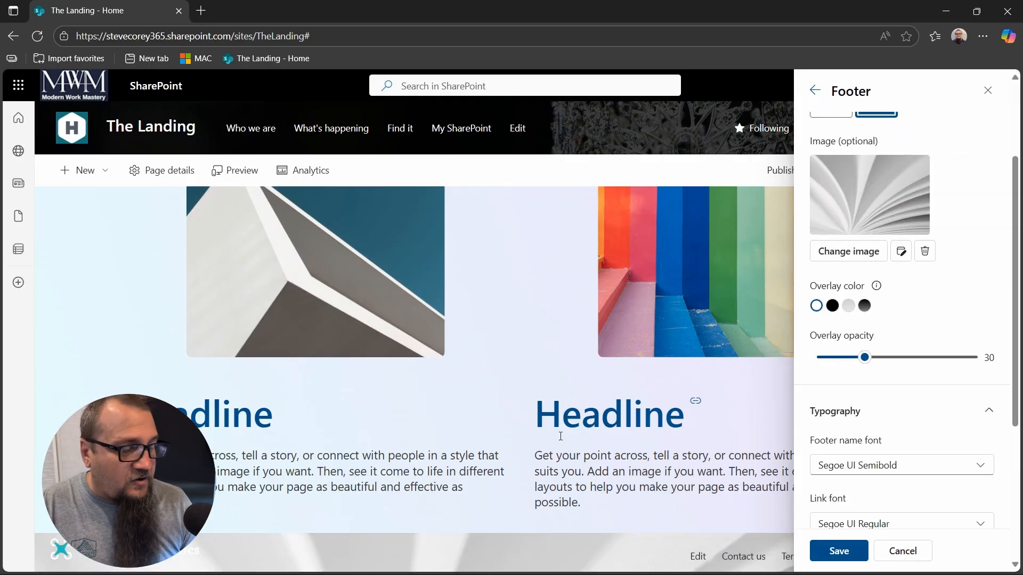
{"action": "mouse_move", "coordinate": [574, 479]}
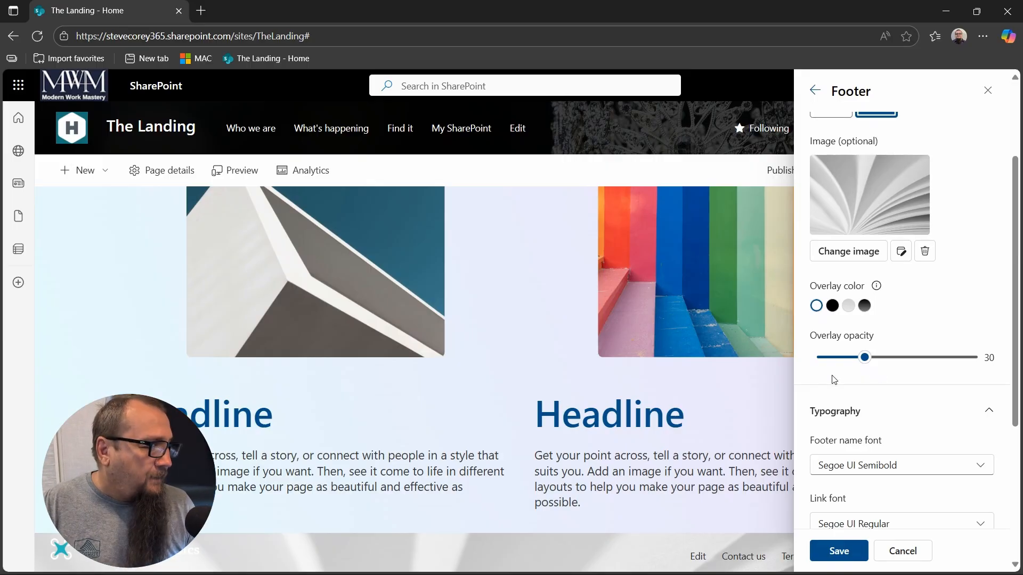
- Experiment with gradient and solid overlays, settle on black at 71% opacity and save
{"action": "left_click_drag", "start_coordinate": [866, 357], "coordinate": [957, 357]}
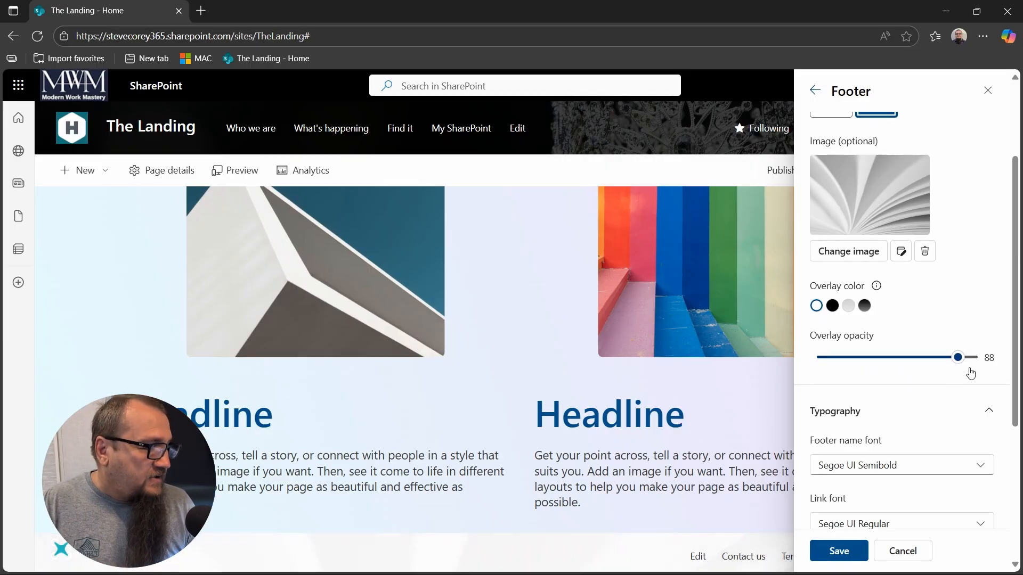
{"action": "left_click_drag", "start_coordinate": [958, 357], "coordinate": [826, 357]}
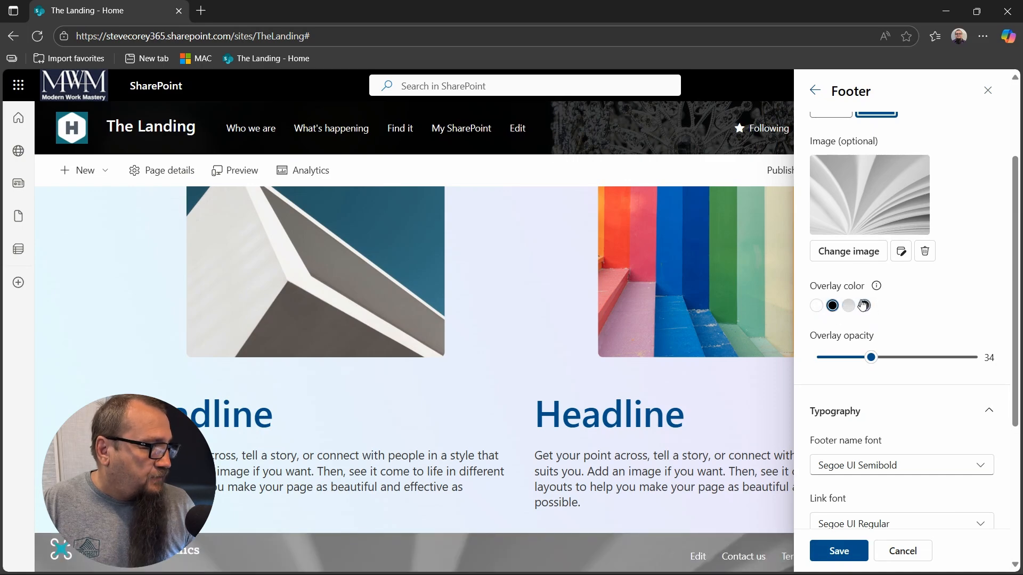
{"action": "left_click", "coordinate": [863, 305]}
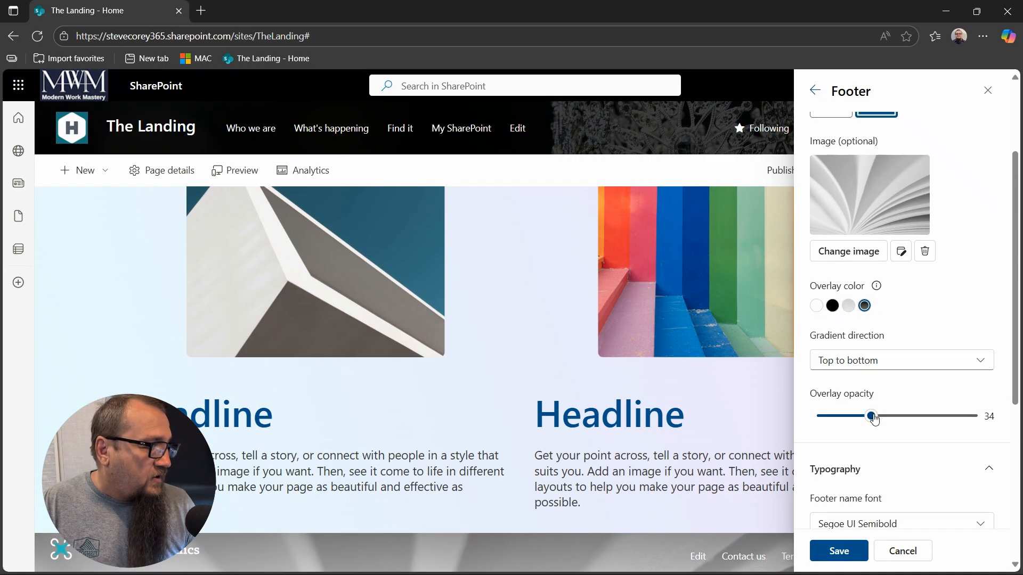
{"action": "left_click_drag", "start_coordinate": [872, 416], "coordinate": [969, 416]}
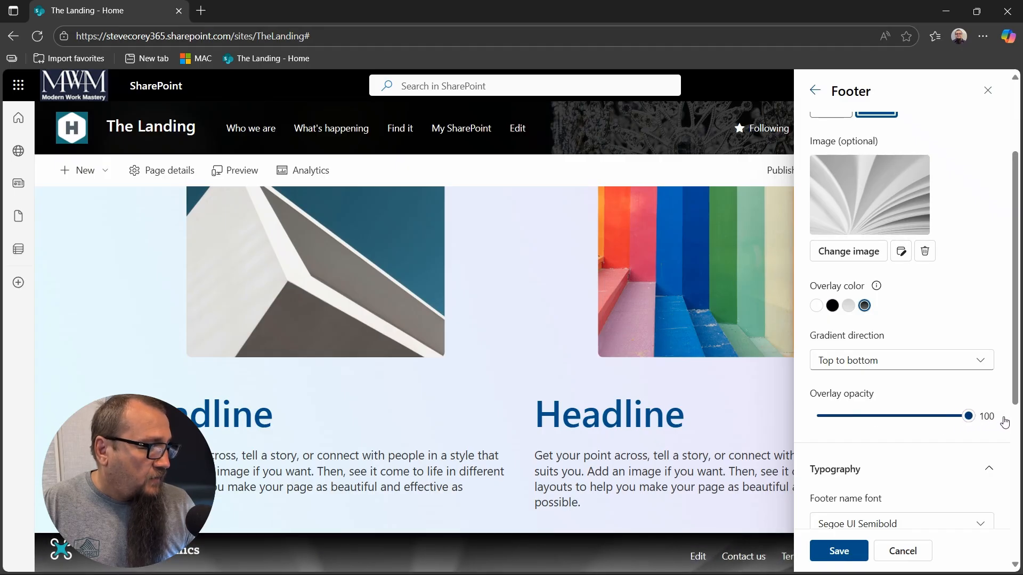
{"action": "left_click", "coordinate": [831, 305]}
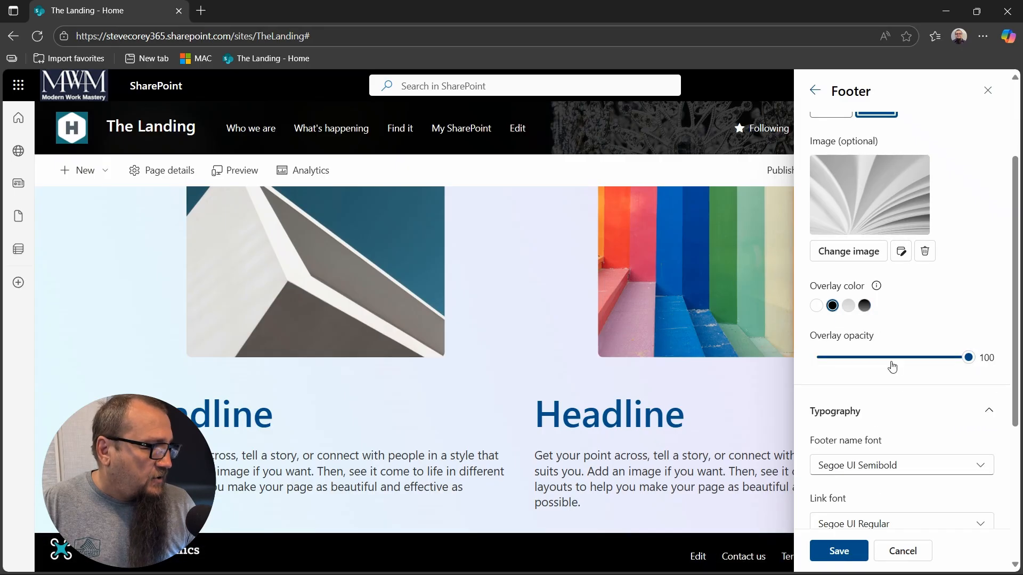
{"action": "left_click_drag", "start_coordinate": [968, 356], "coordinate": [926, 357]}
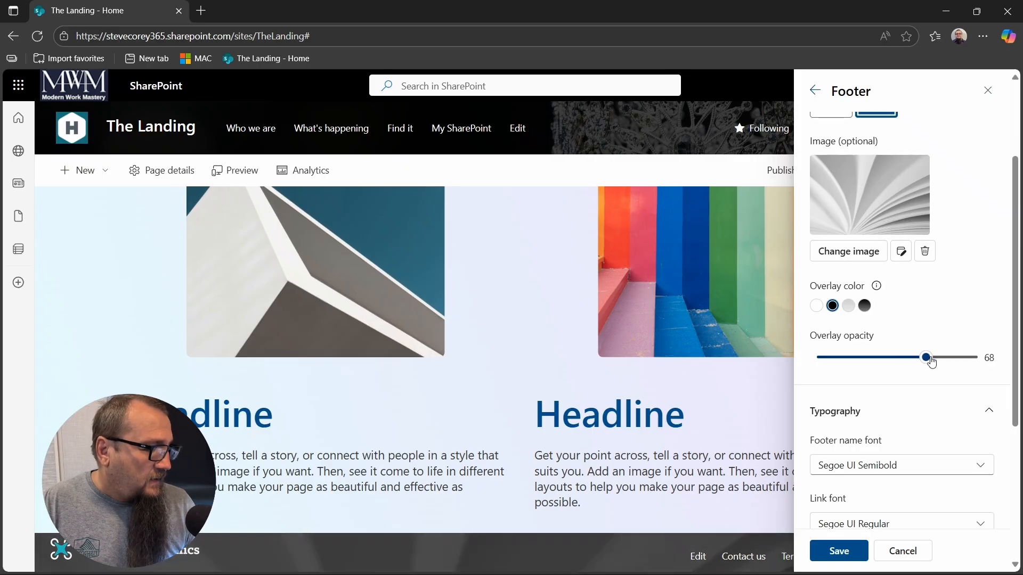
{"action": "left_click_drag", "start_coordinate": [924, 357], "coordinate": [930, 357]}
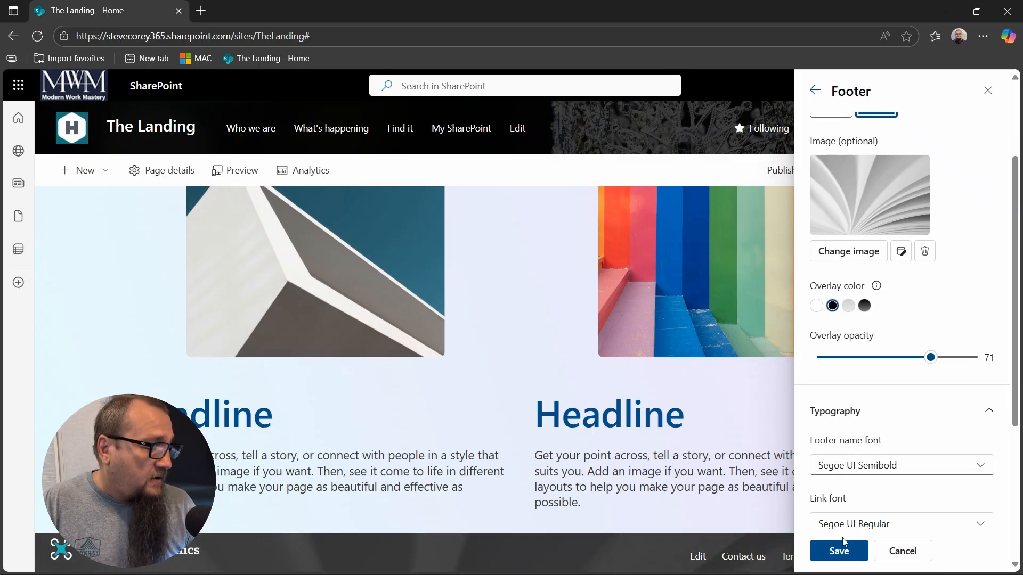
{"action": "left_click", "coordinate": [838, 550]}
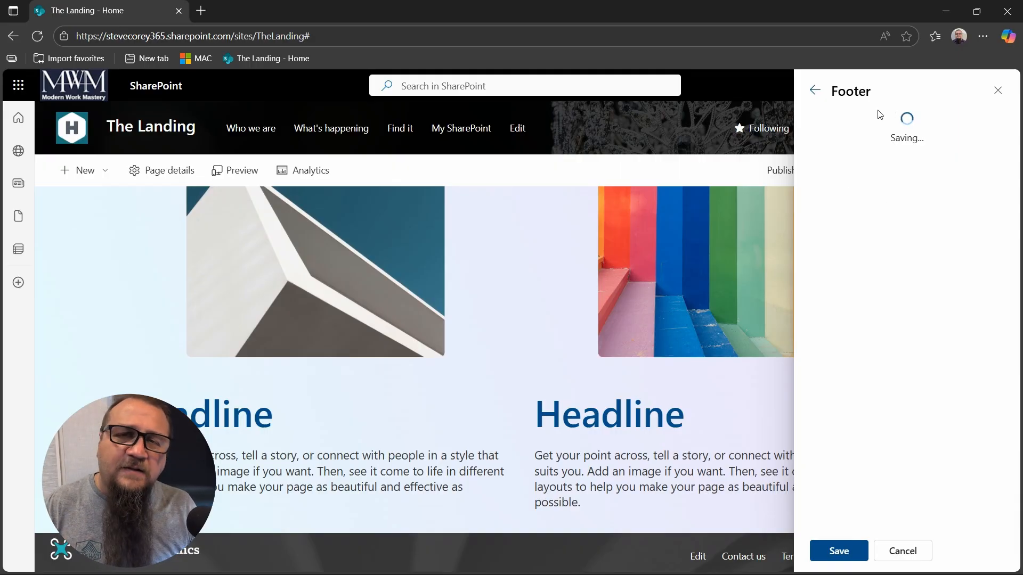
{"action": "mouse_move", "coordinate": [911, 99]}
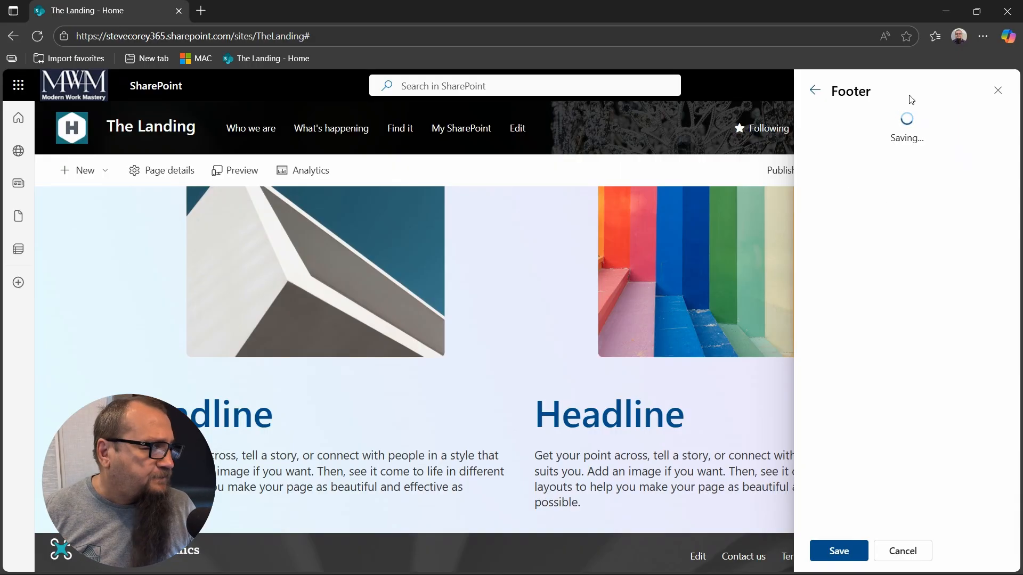
- Confirm the footer save and wait for the panel to close over the home page
{"action": "left_click", "coordinate": [838, 550]}
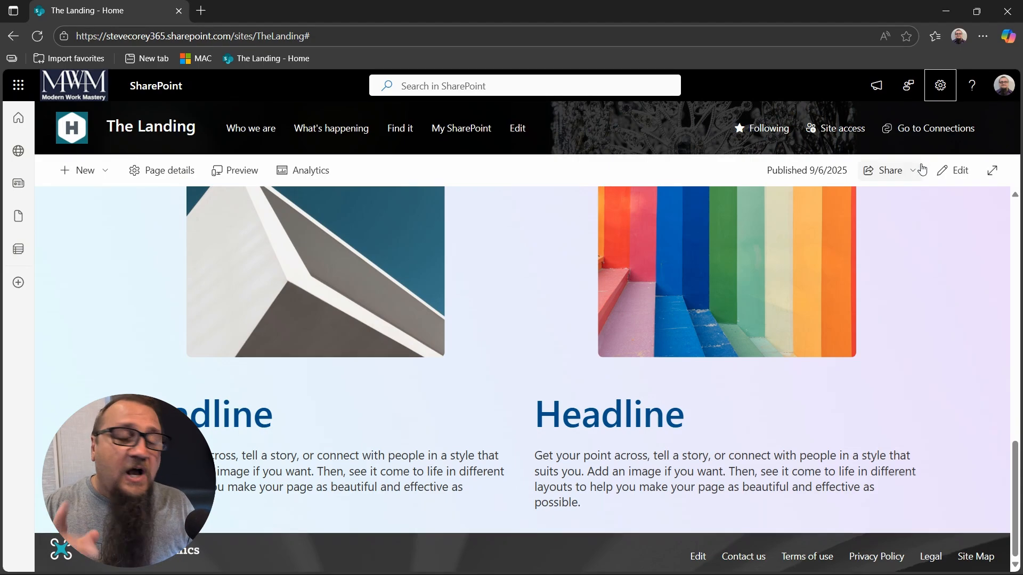
- Reach the header's Design settings and launch advanced editing on the crown image
{"action": "left_click", "coordinate": [939, 85]}
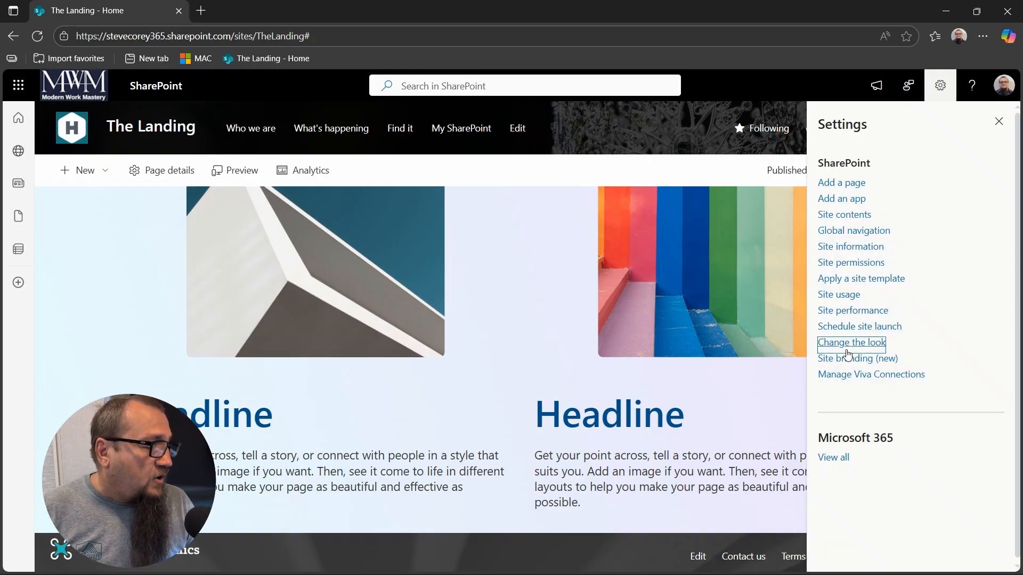
{"action": "left_click", "coordinate": [851, 343]}
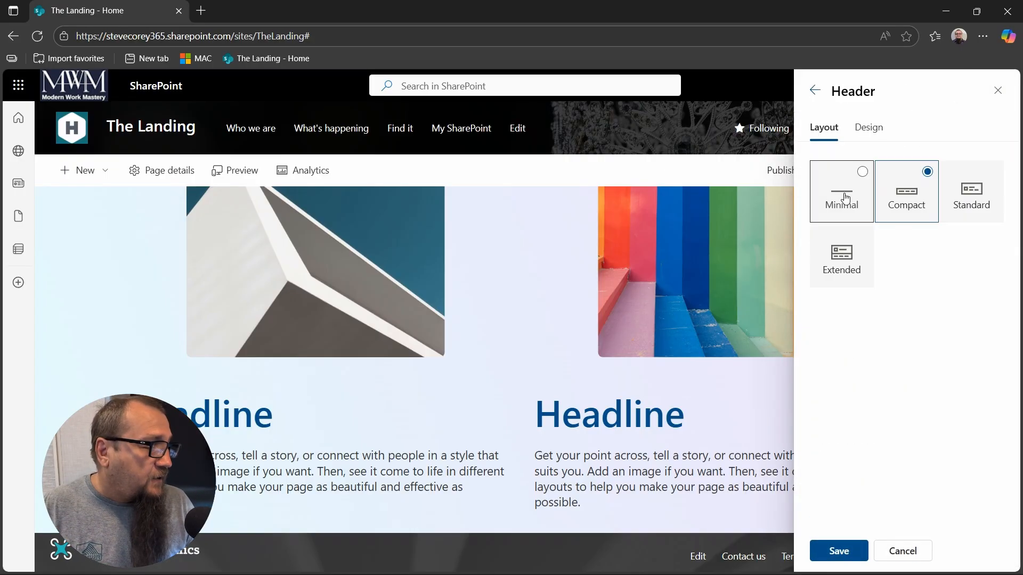
{"action": "left_click", "coordinate": [868, 127]}
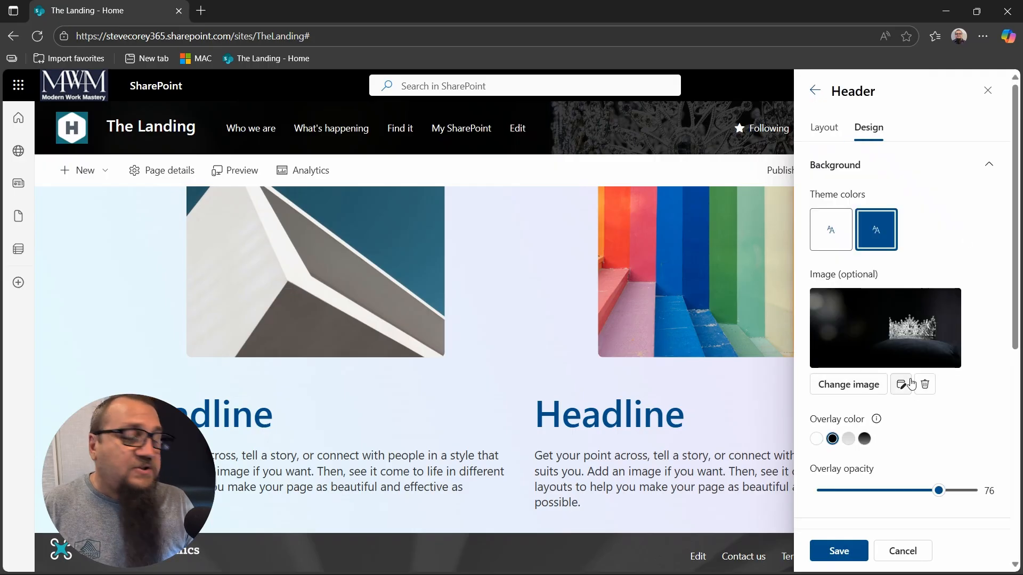
{"action": "mouse_move", "coordinate": [903, 384]}
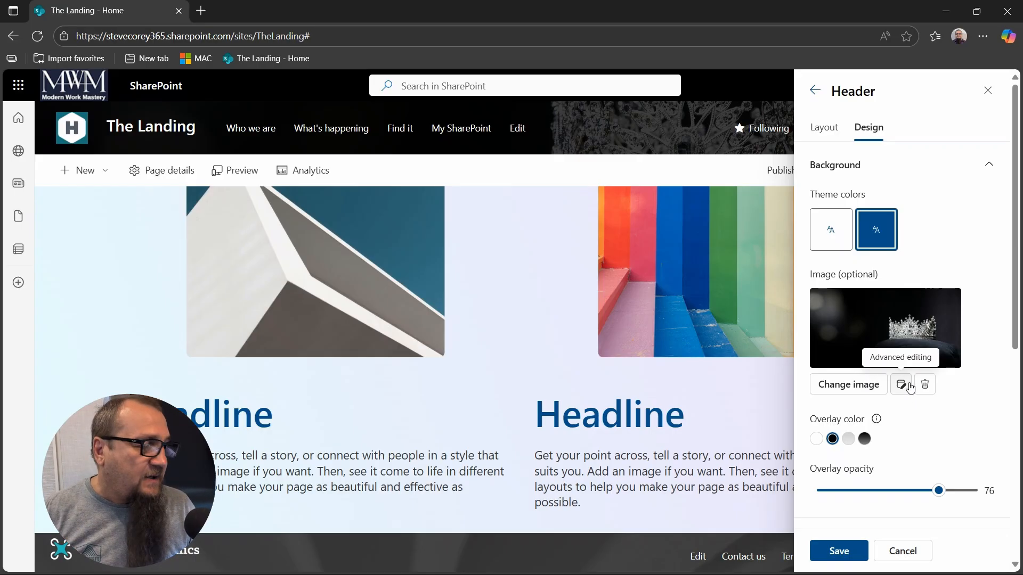
{"action": "left_click", "coordinate": [902, 384]}
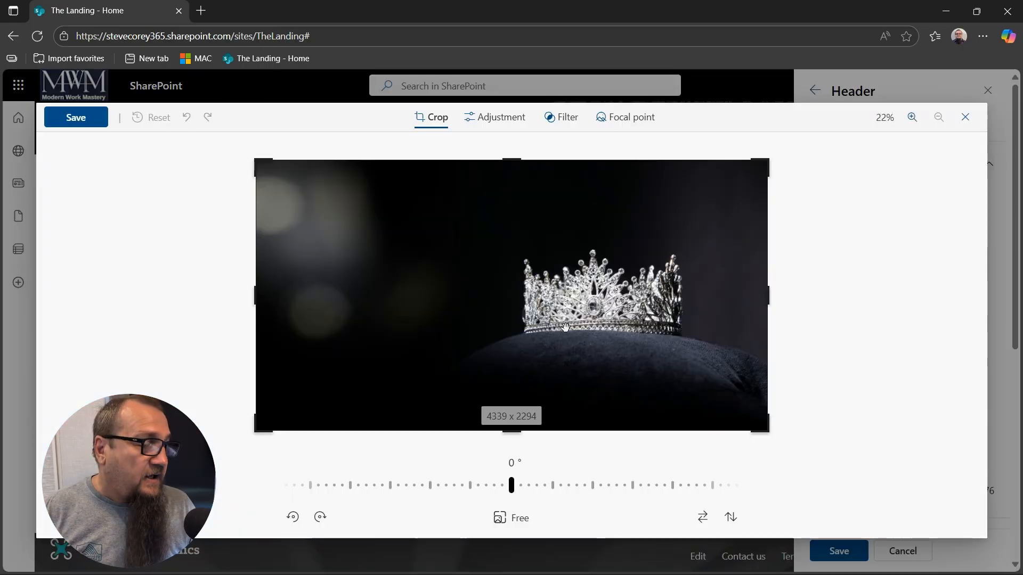
- Move the focal point around the crown: lower right, top, just above it, then the dark upper right
{"action": "left_click", "coordinate": [630, 117]}
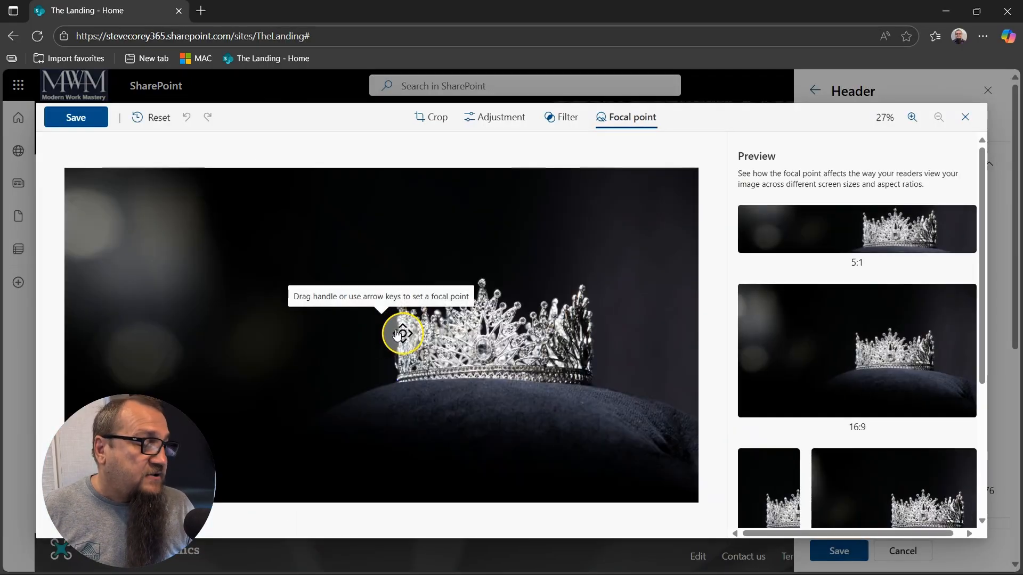
{"action": "left_click_drag", "start_coordinate": [403, 332], "coordinate": [586, 371]}
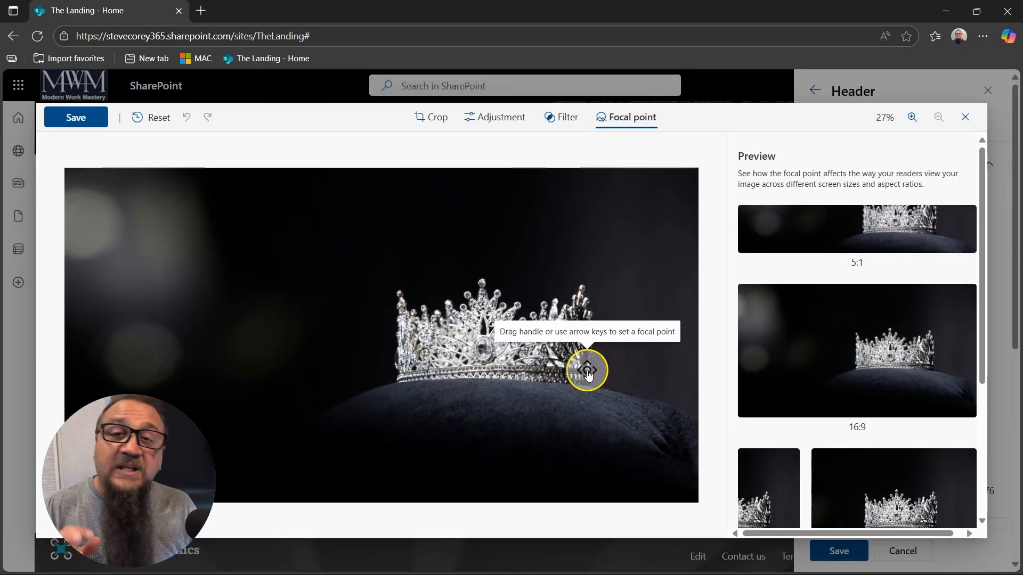
{"action": "left_click_drag", "start_coordinate": [587, 370], "coordinate": [458, 287]}
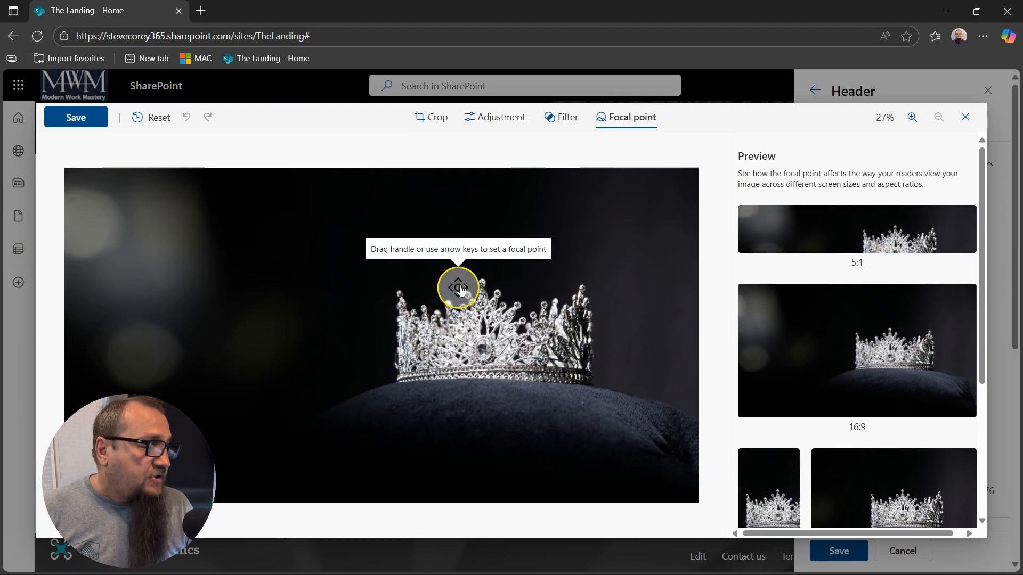
{"action": "left_click_drag", "start_coordinate": [457, 287], "coordinate": [469, 270]}
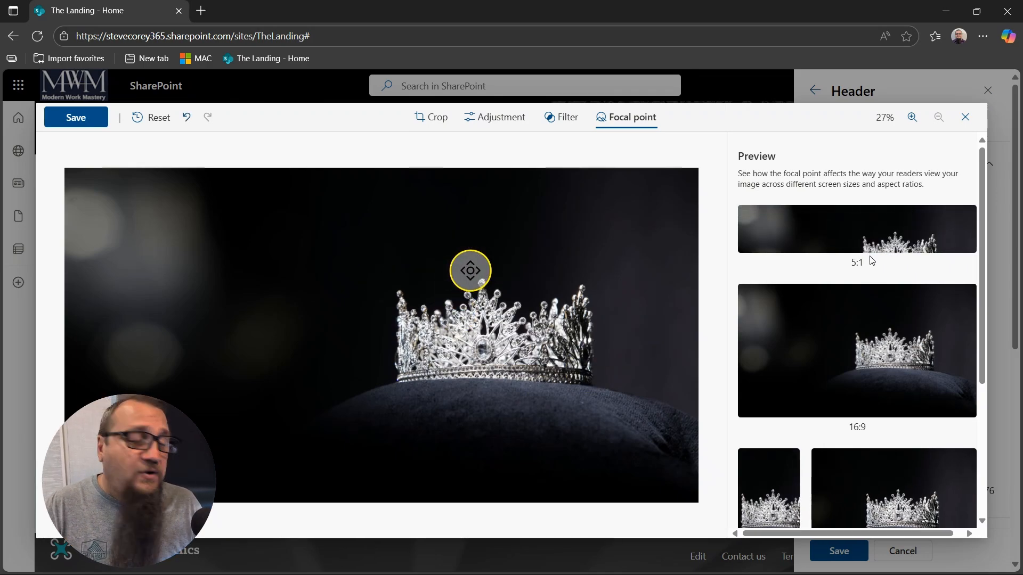
{"action": "scroll", "scroll_direction": "down", "scroll_amount": 3}
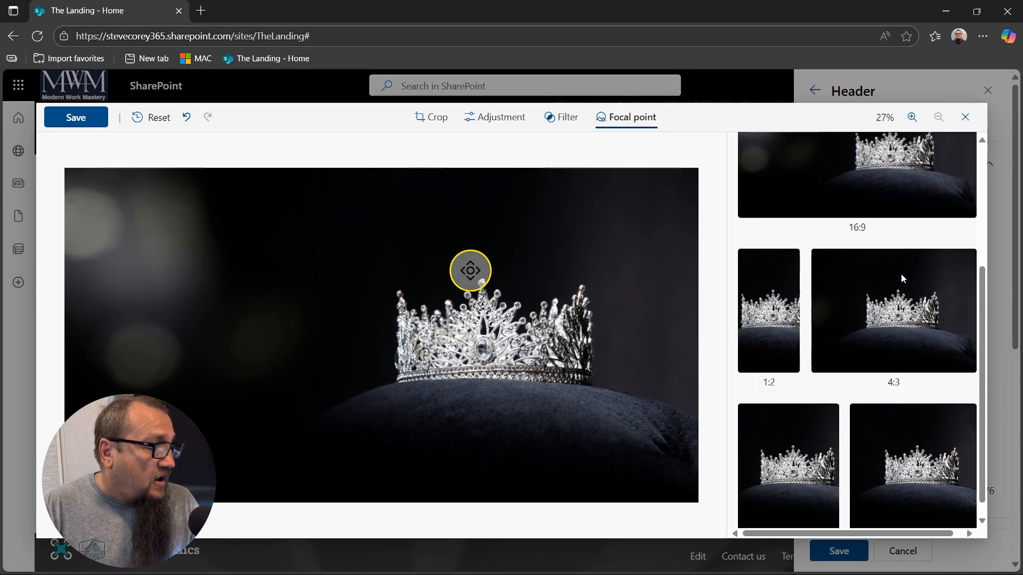
{"action": "left_click_drag", "start_coordinate": [469, 270], "coordinate": [561, 224]}
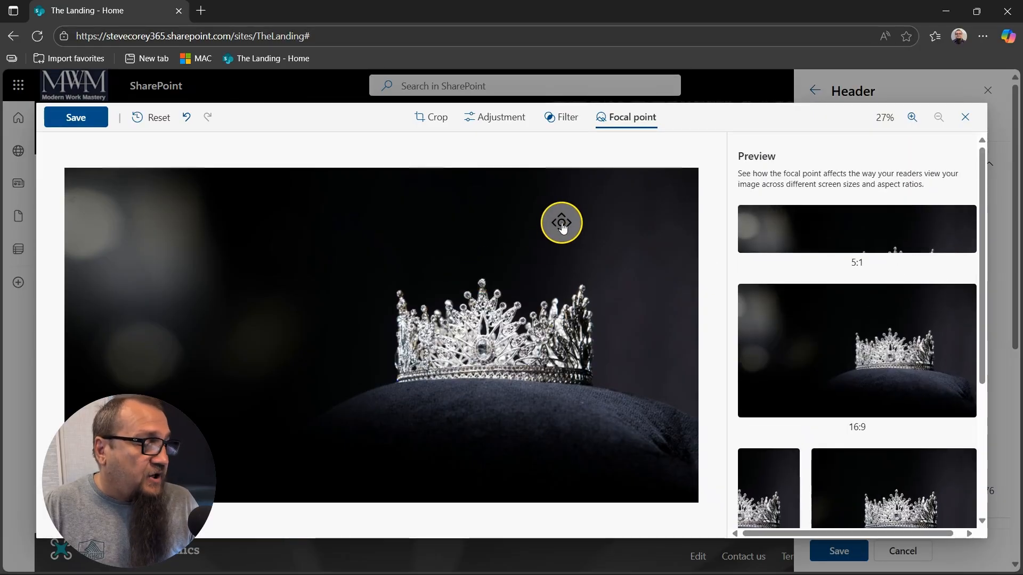
- Crop the top and bottom edges inward to leave a narrow wide banner strip
{"action": "left_click", "coordinate": [431, 116]}
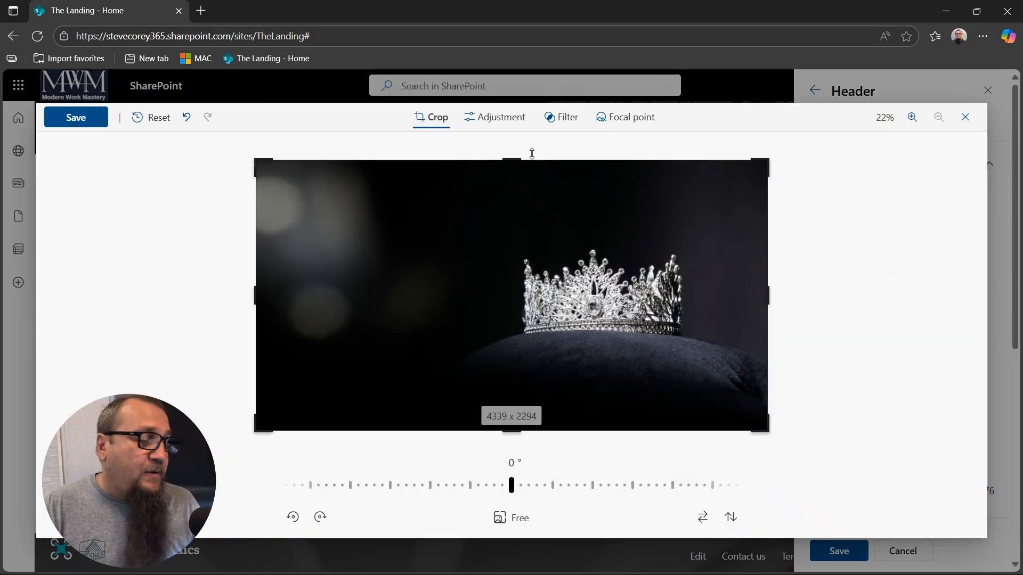
{"action": "left_click_drag", "start_coordinate": [511, 160], "coordinate": [511, 227]}
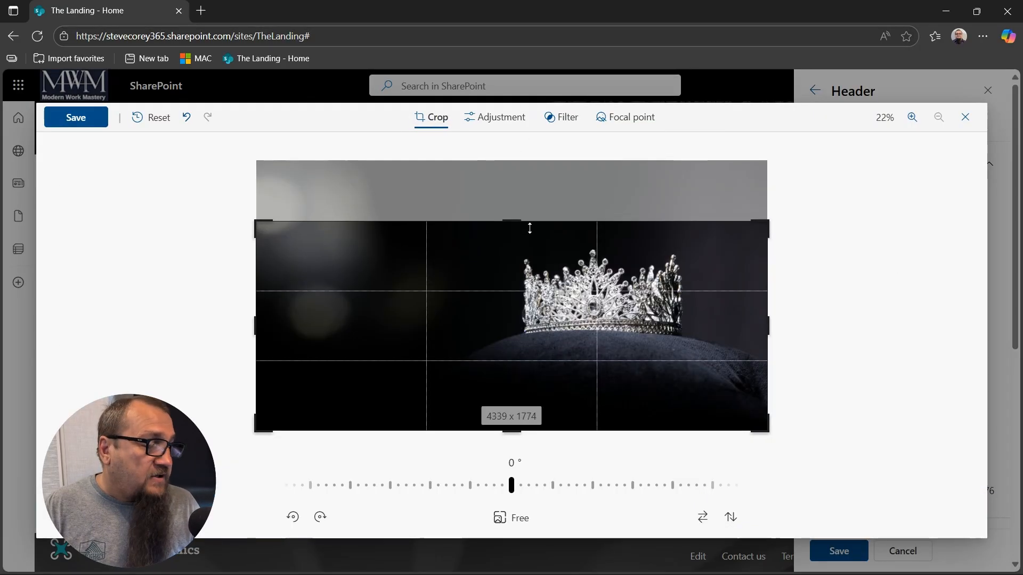
{"action": "left_click_drag", "start_coordinate": [511, 432], "coordinate": [526, 341]}
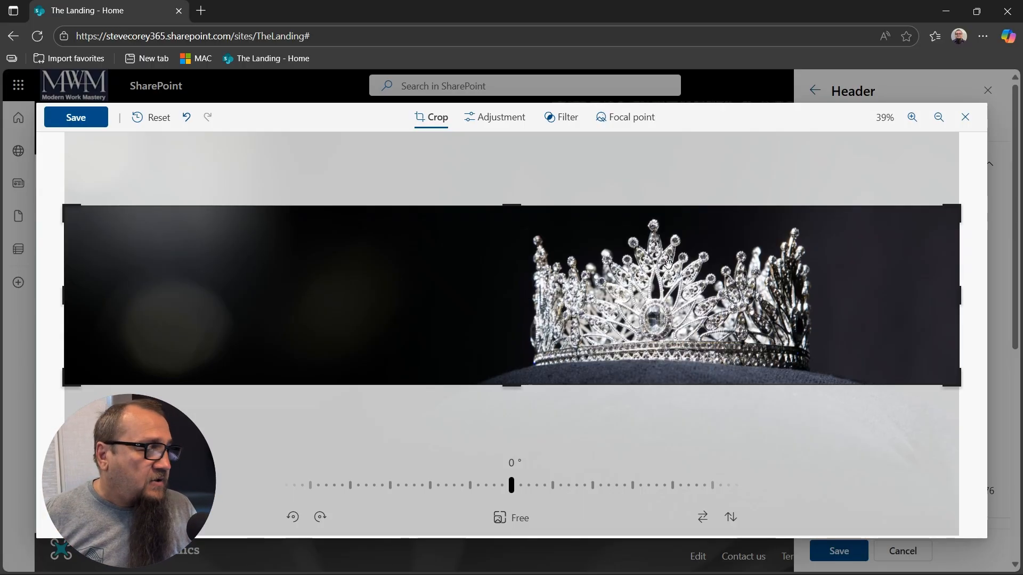
- Browse the Filter and Adjustment options without changes, then start closing the editor
{"action": "left_click", "coordinate": [566, 117]}
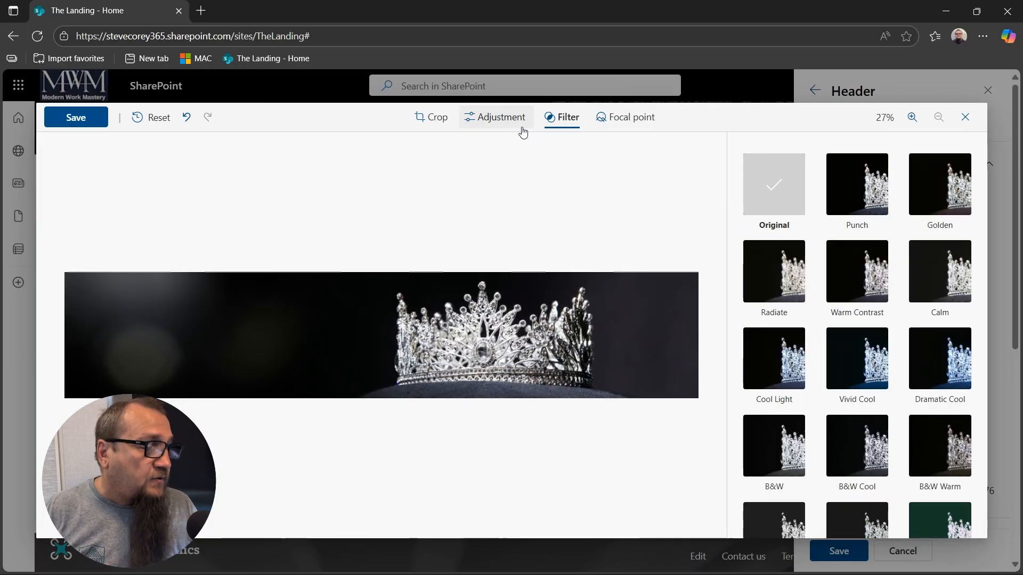
{"action": "left_click", "coordinate": [494, 117]}
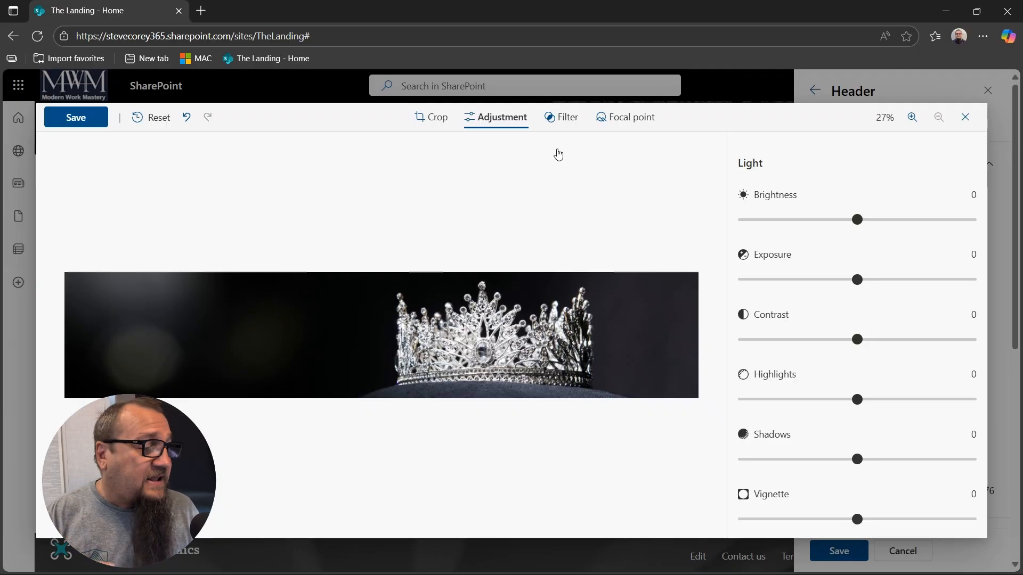
{"action": "left_click", "coordinate": [965, 117]}
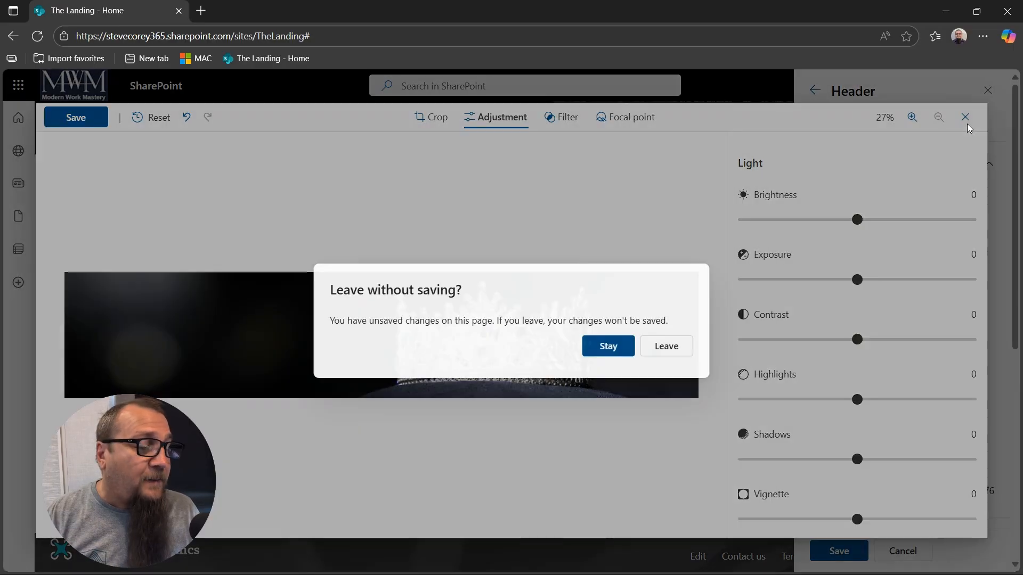
- Leave the editor without saving the crown edits and go back to the site settings list
{"action": "left_click", "coordinate": [607, 346]}
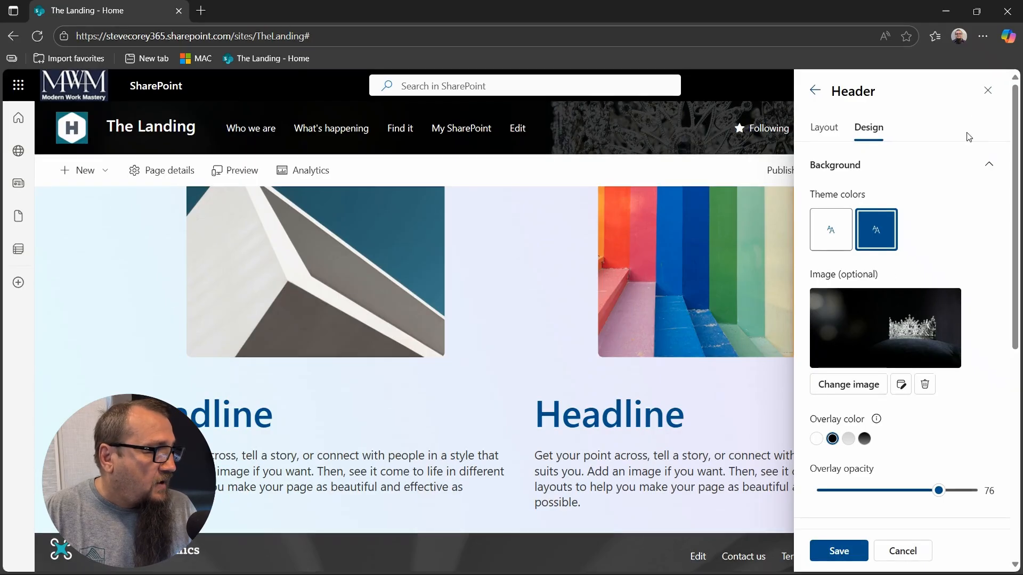
{"action": "left_click", "coordinate": [939, 85]}
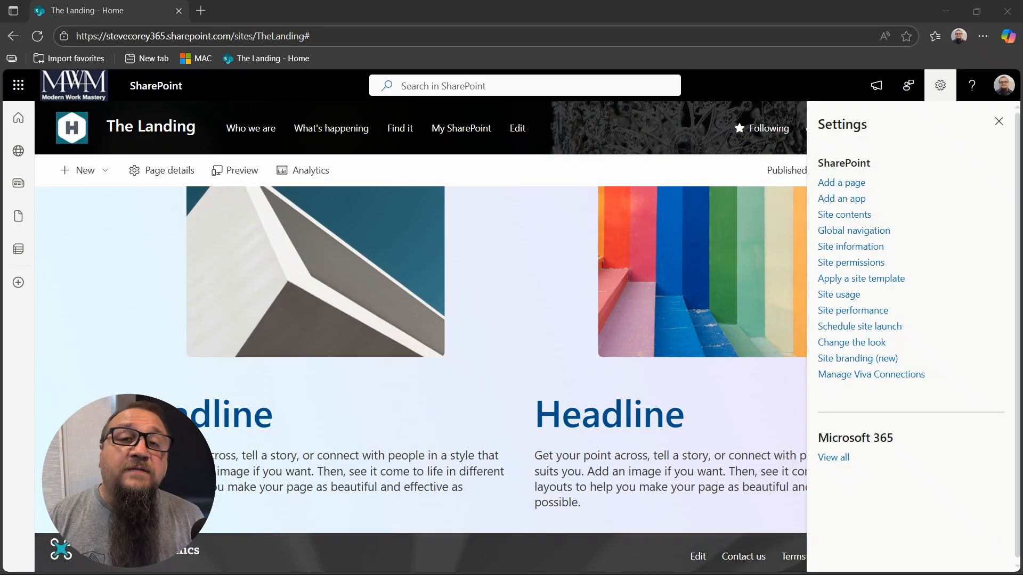